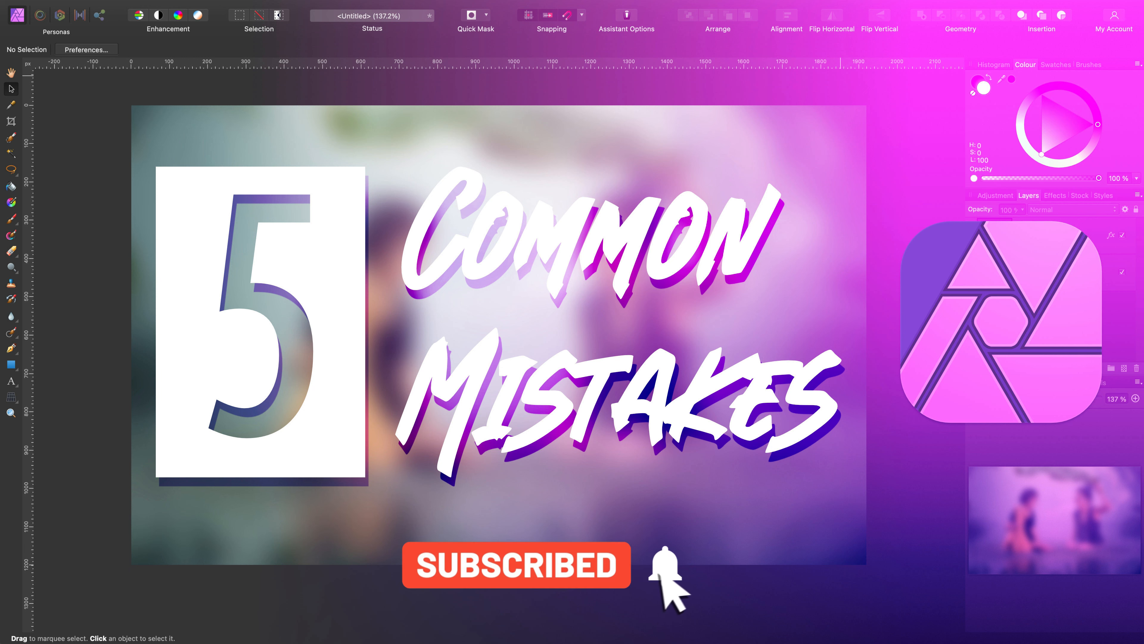
- Toggle Photo 1's visibility to reveal the lighthouse photo beneath, then make Photo 2 active
{"action": "left_click", "coordinate": [664, 565]}
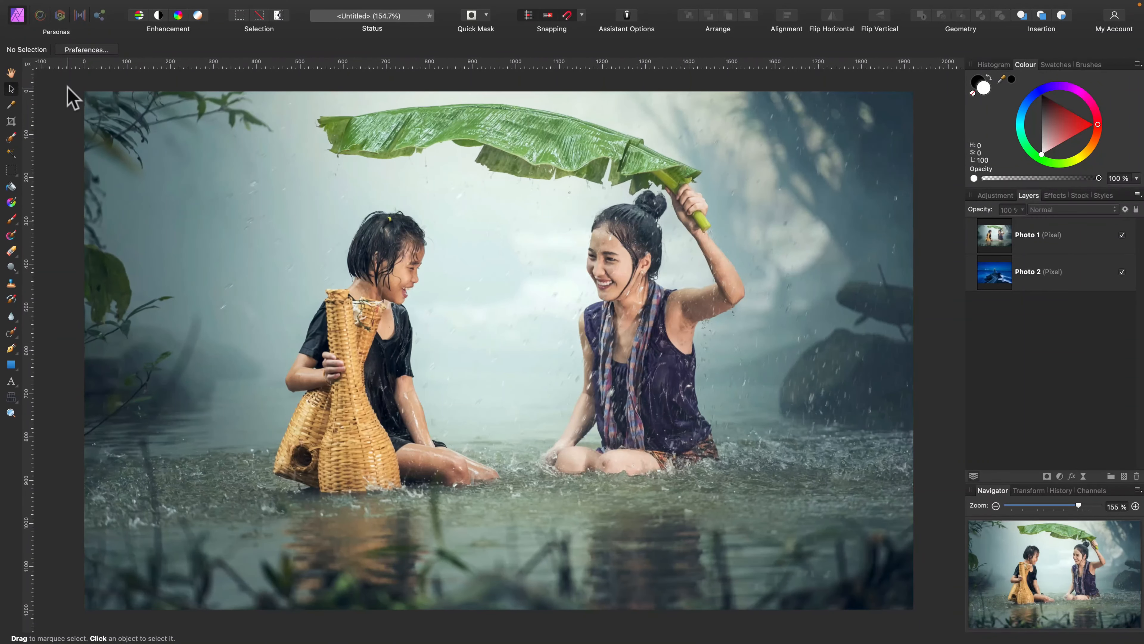
{"action": "left_click", "coordinate": [1027, 234]}
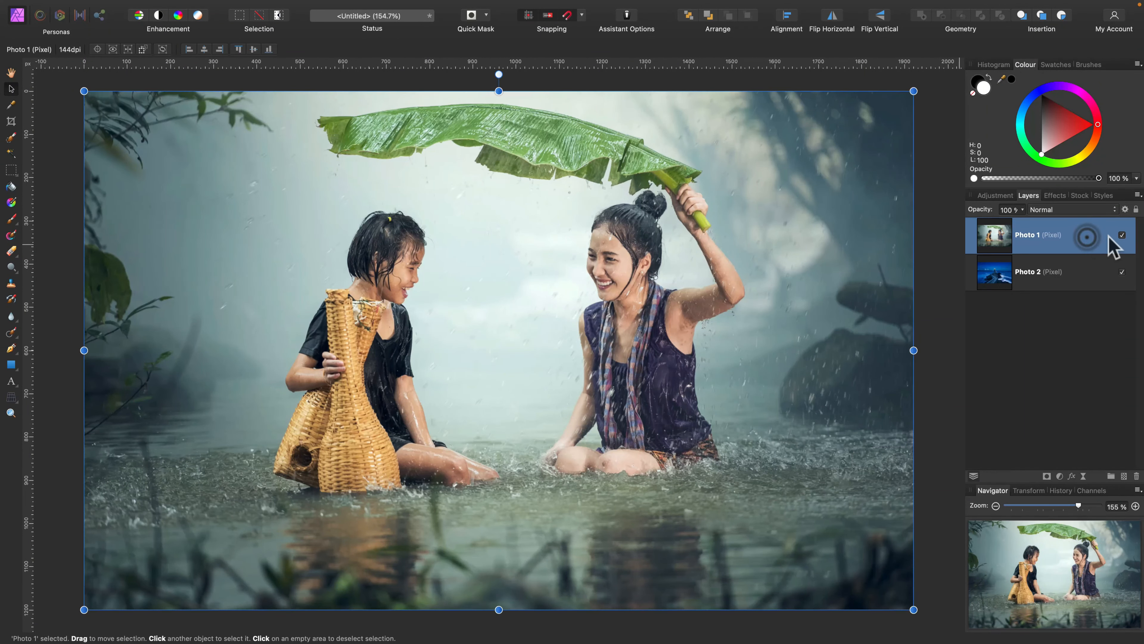
{"action": "left_click", "coordinate": [1122, 234]}
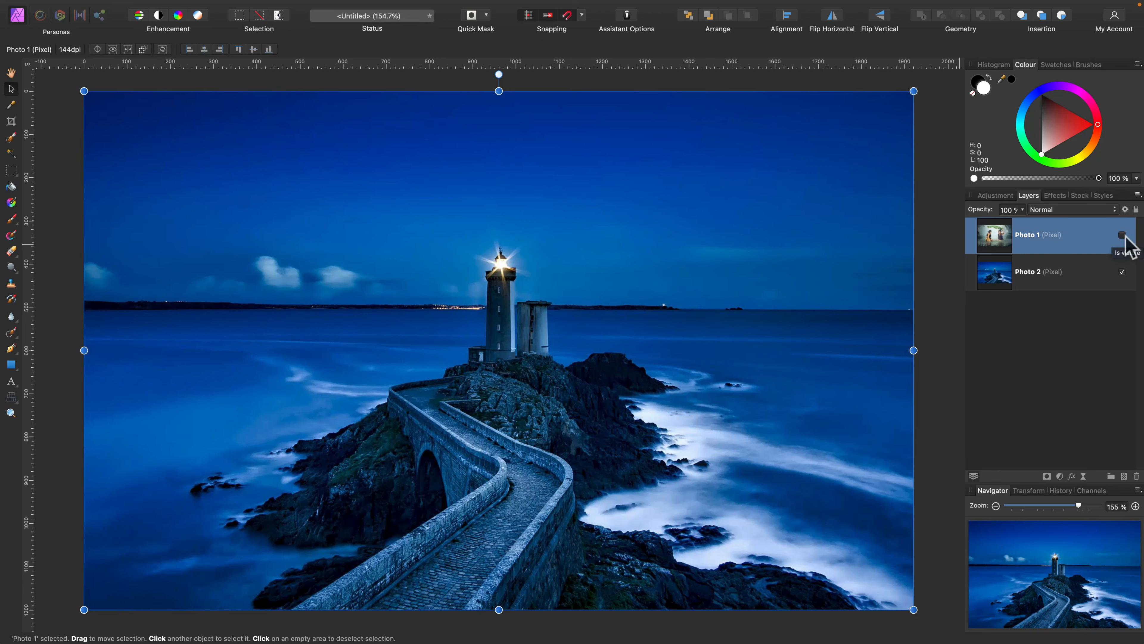
{"action": "left_click", "coordinate": [1123, 235]}
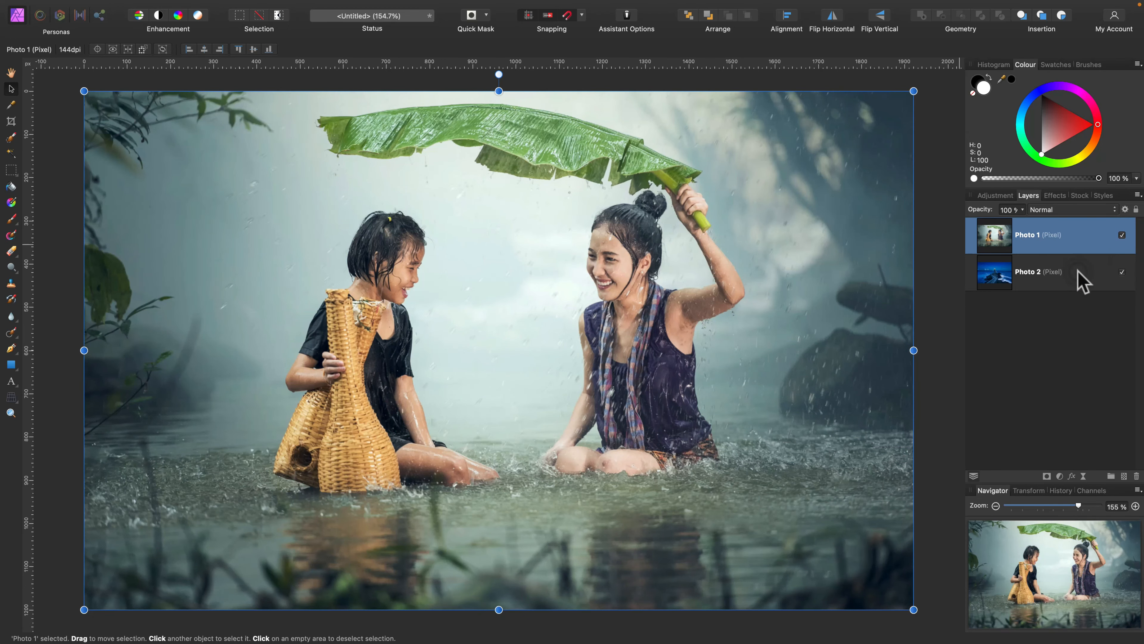
{"action": "left_click", "coordinate": [1038, 272]}
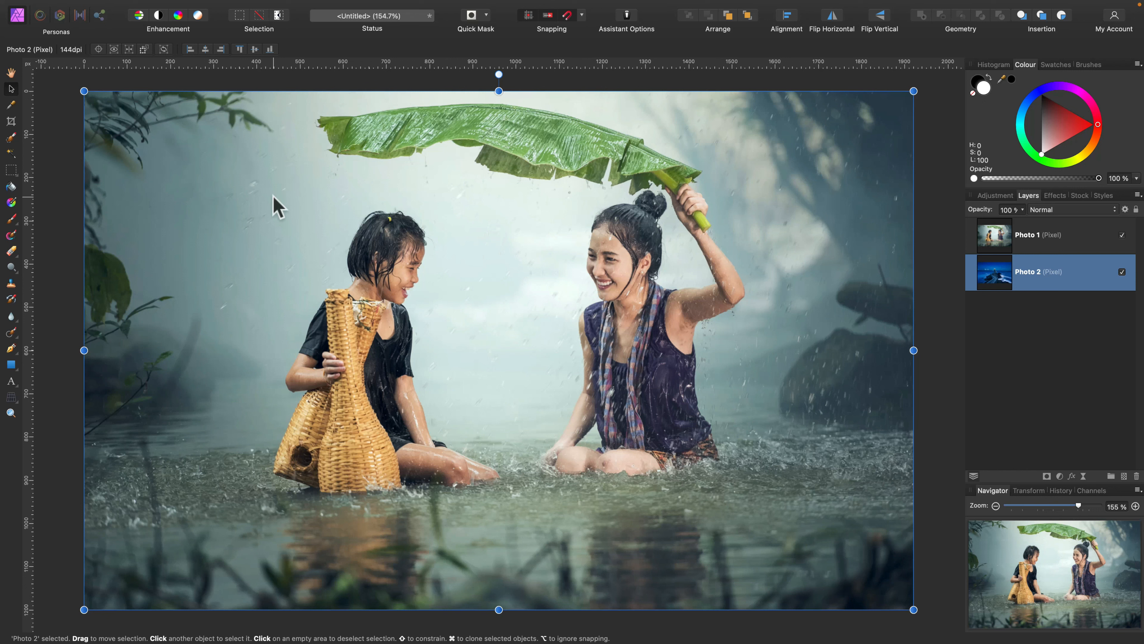
- Erase patches of Photo 1 and the lighthouse photo with the Erase Brush, then undo the erasing
{"action": "left_click", "coordinate": [12, 250]}
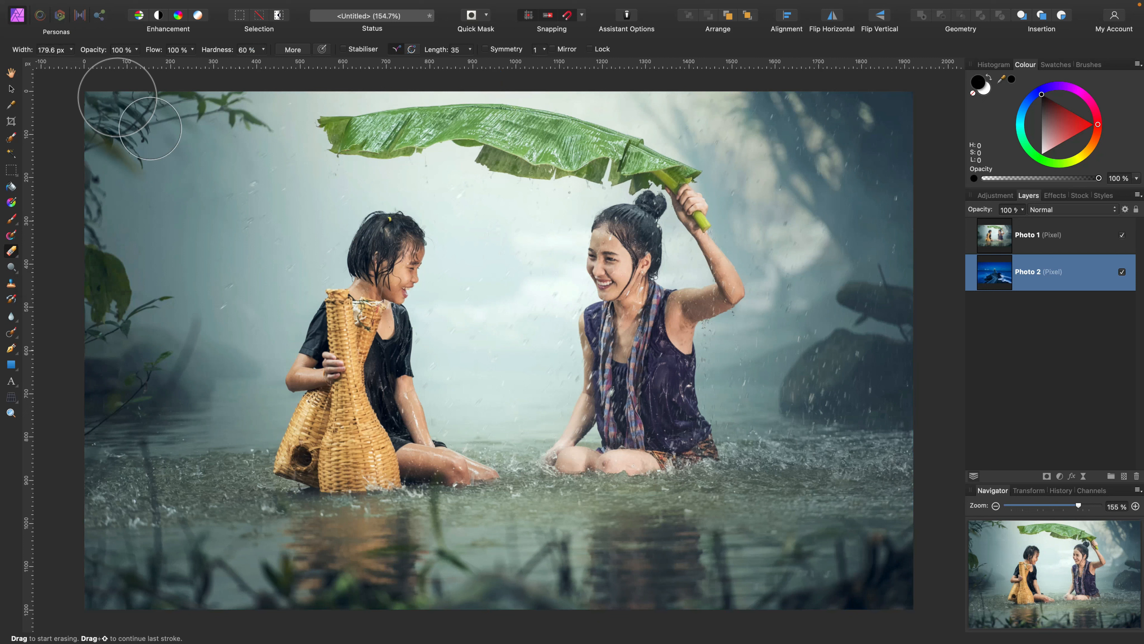
{"action": "mouse_move", "coordinate": [66, 211]}
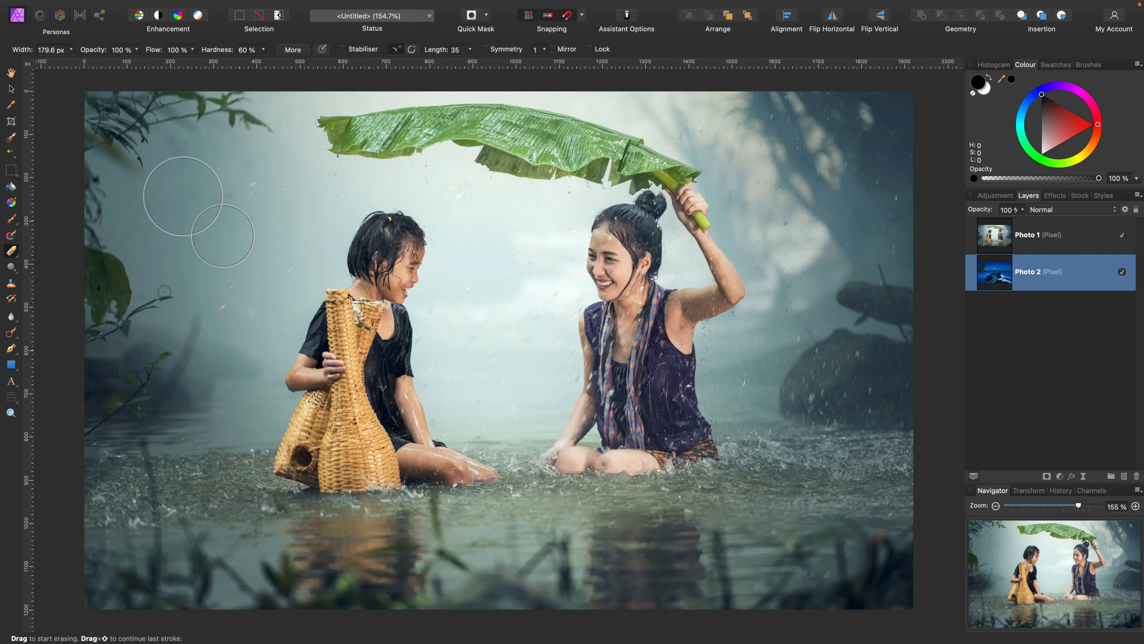
{"action": "mouse_move", "coordinate": [131, 292]}
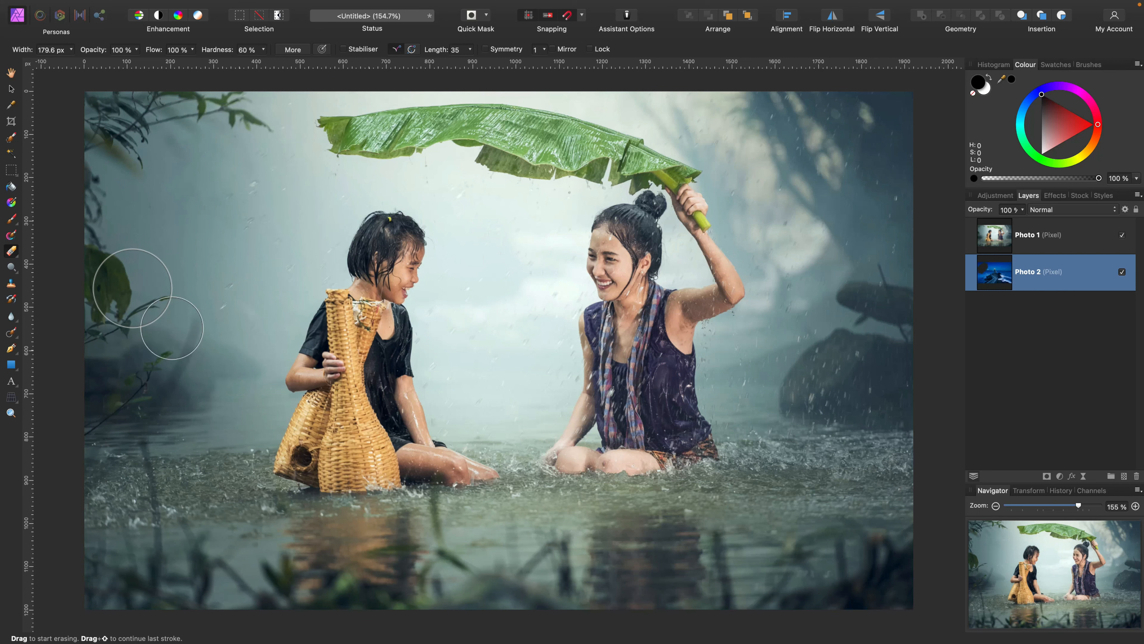
{"action": "mouse_move", "coordinate": [924, 212]}
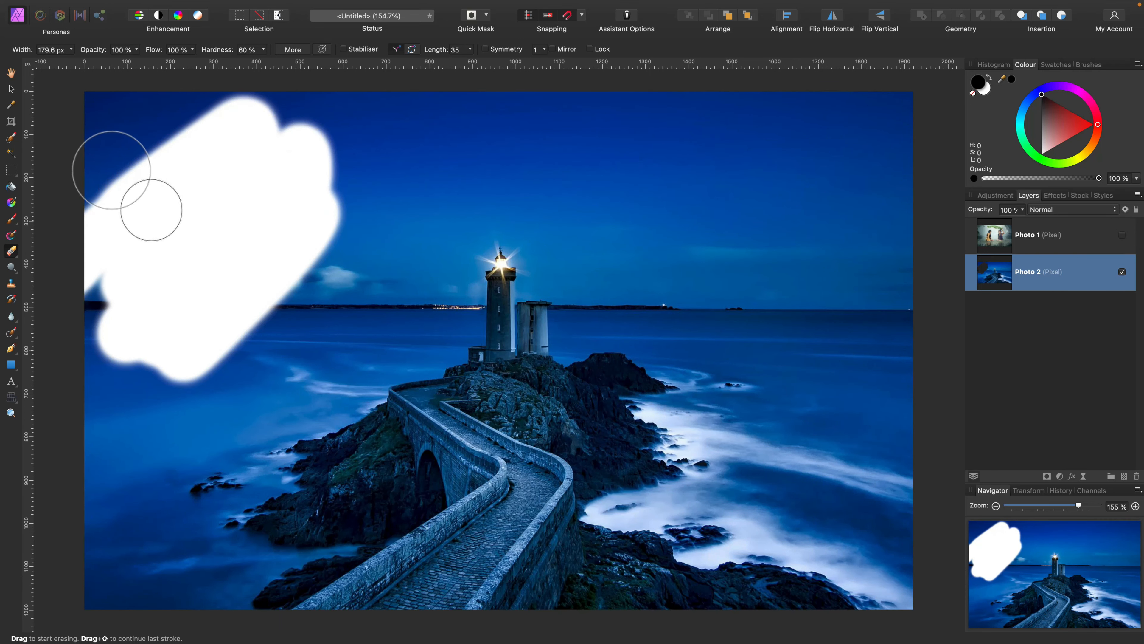
{"action": "mouse_move", "coordinate": [1130, 243]}
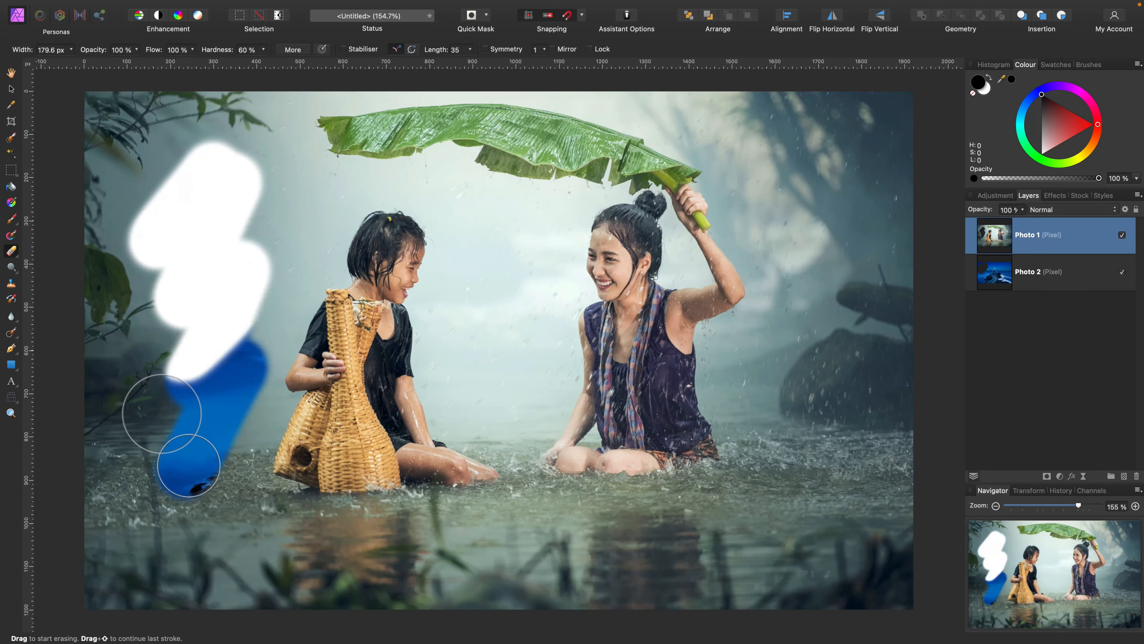
{"action": "left_click_drag", "start_coordinate": [183, 452], "coordinate": [197, 234]}
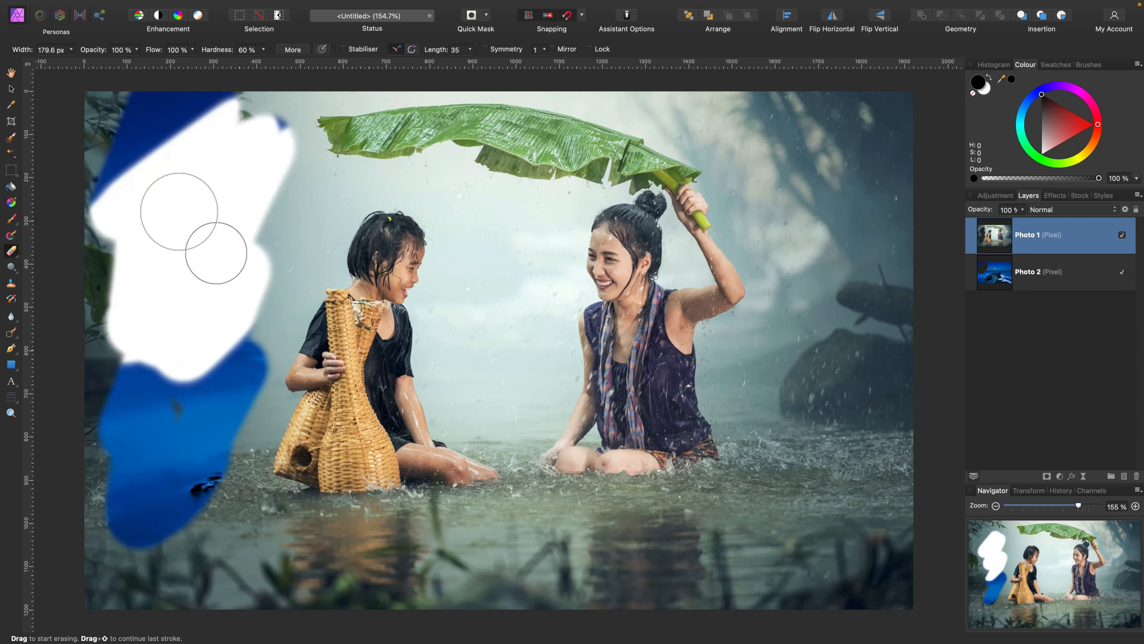
{"action": "left_click_drag", "start_coordinate": [179, 211], "coordinate": [274, 441]}
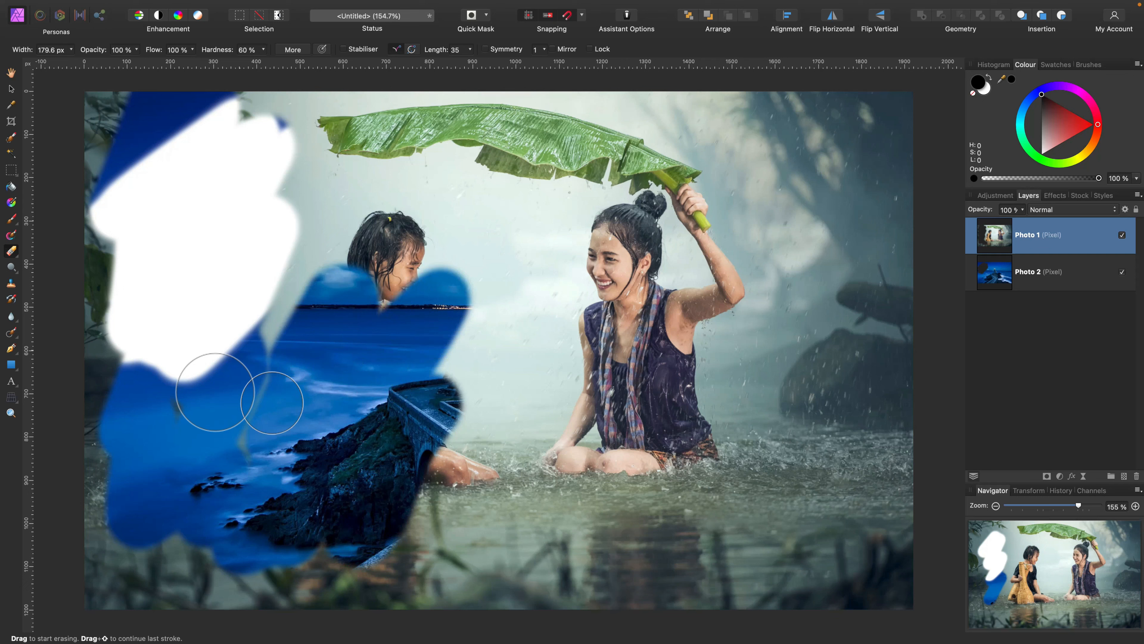
{"action": "left_click", "coordinate": [1036, 271]}
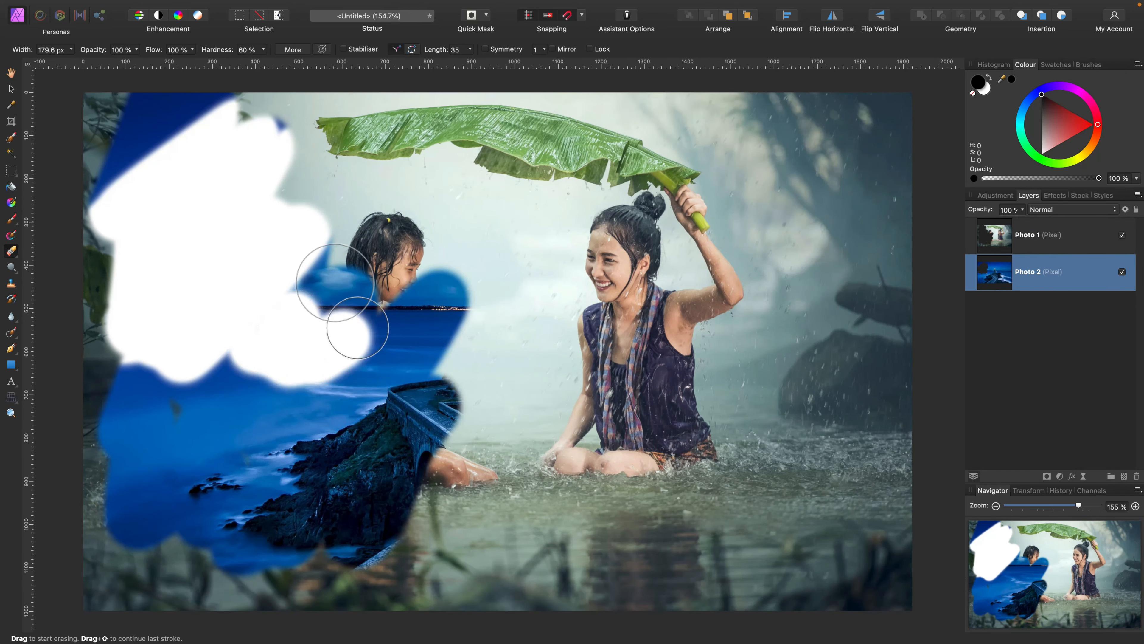
{"action": "left_click_drag", "start_coordinate": [344, 292], "coordinate": [175, 372]}
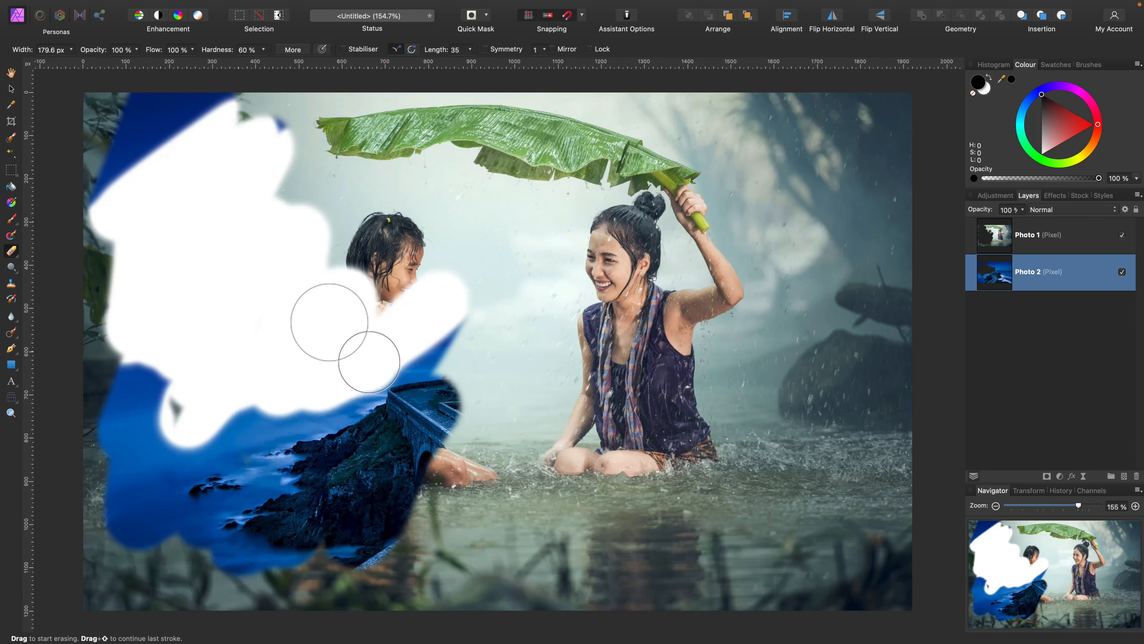
{"action": "key", "text": "cmd+z"}
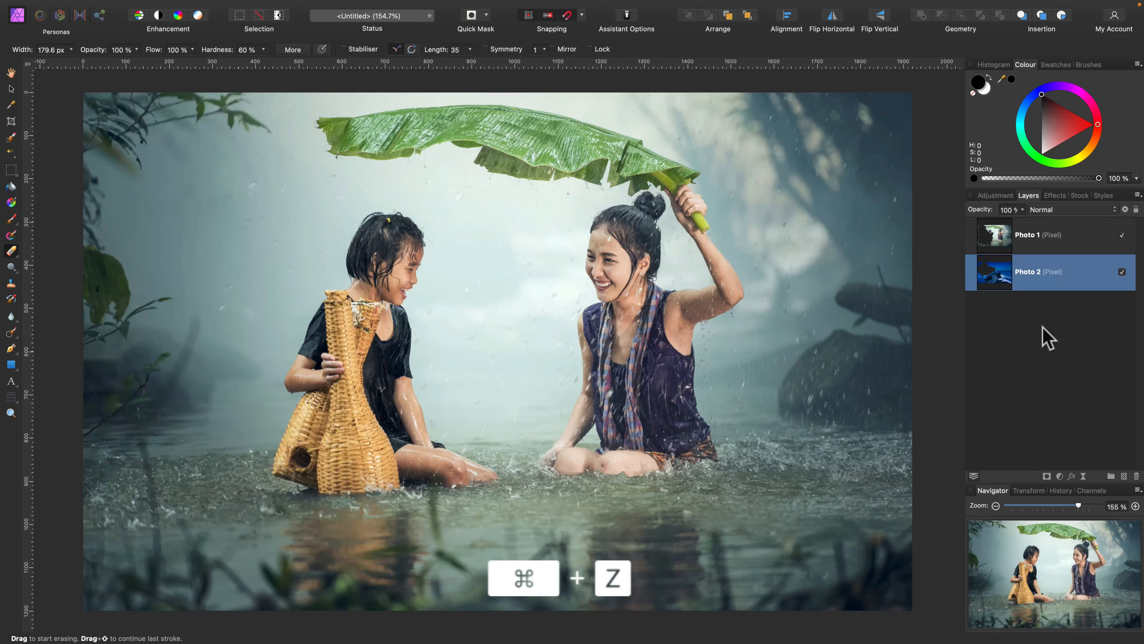
- Paint purple zigzag strokes across Photo 1 with the Paint Brush and undo them with Cmd+Z
{"action": "left_click", "coordinate": [1036, 234]}
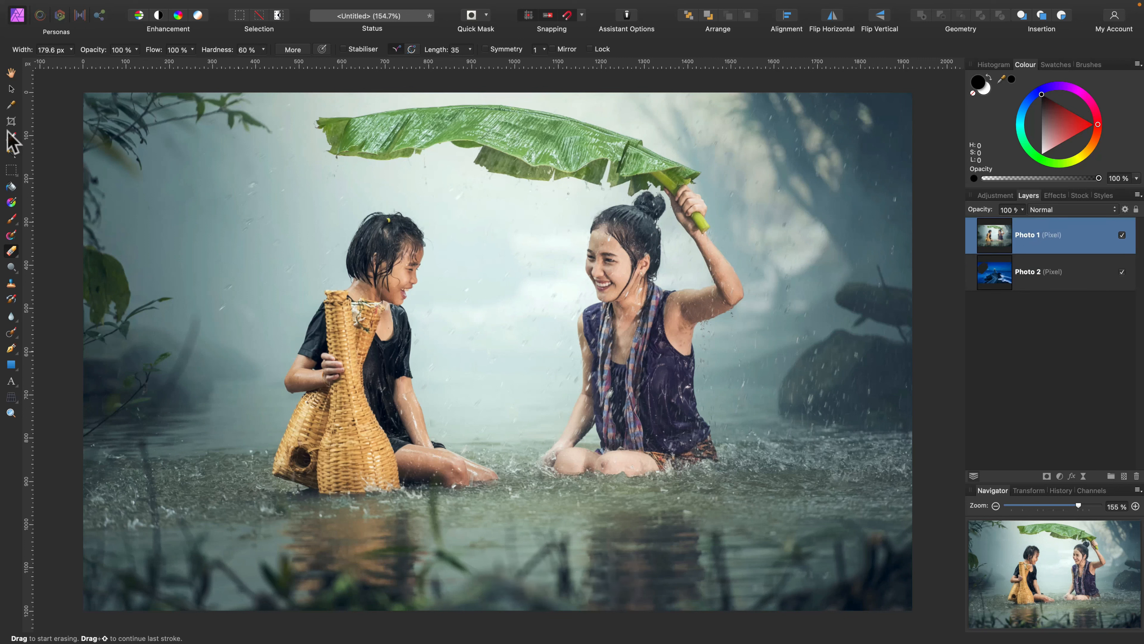
{"action": "mouse_move", "coordinate": [28, 183]}
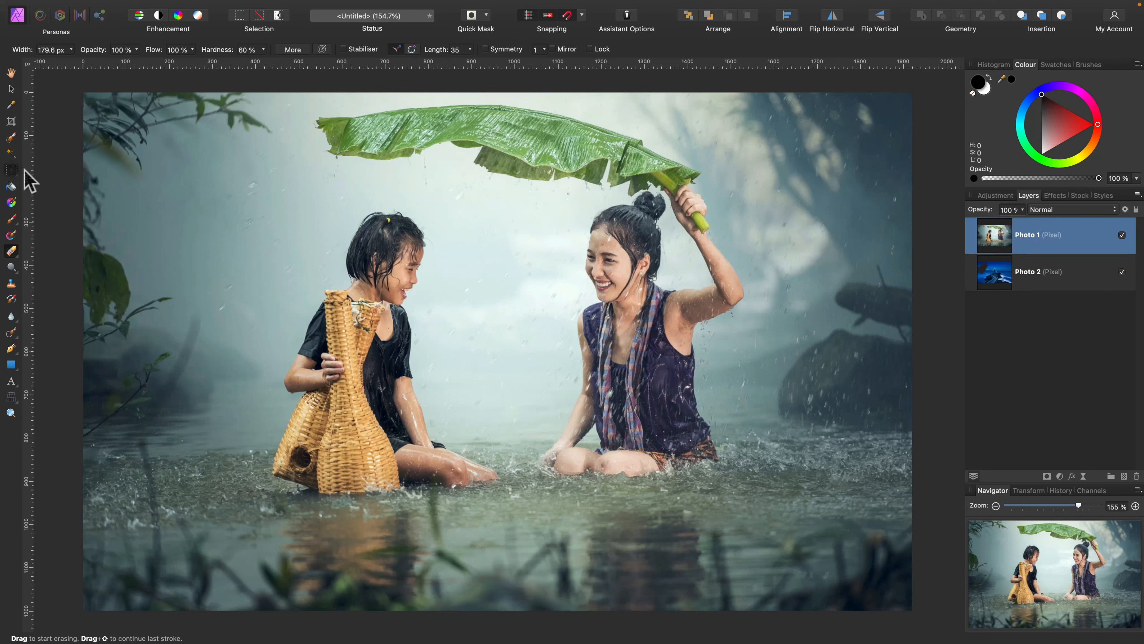
{"action": "left_click", "coordinate": [11, 169]}
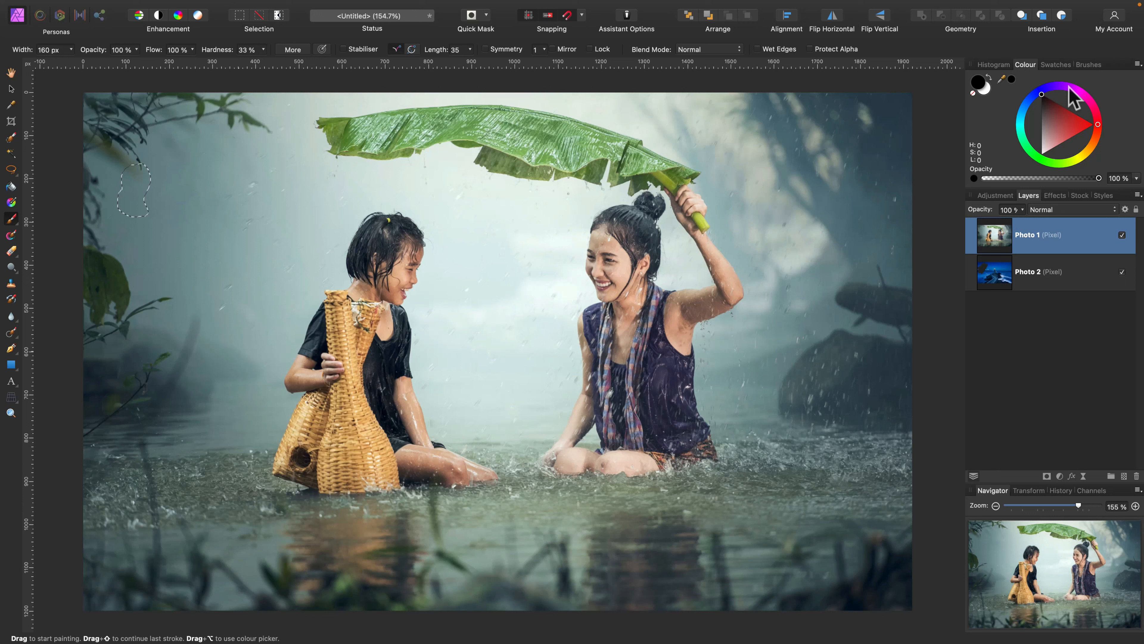
{"action": "left_click", "coordinate": [1041, 95]}
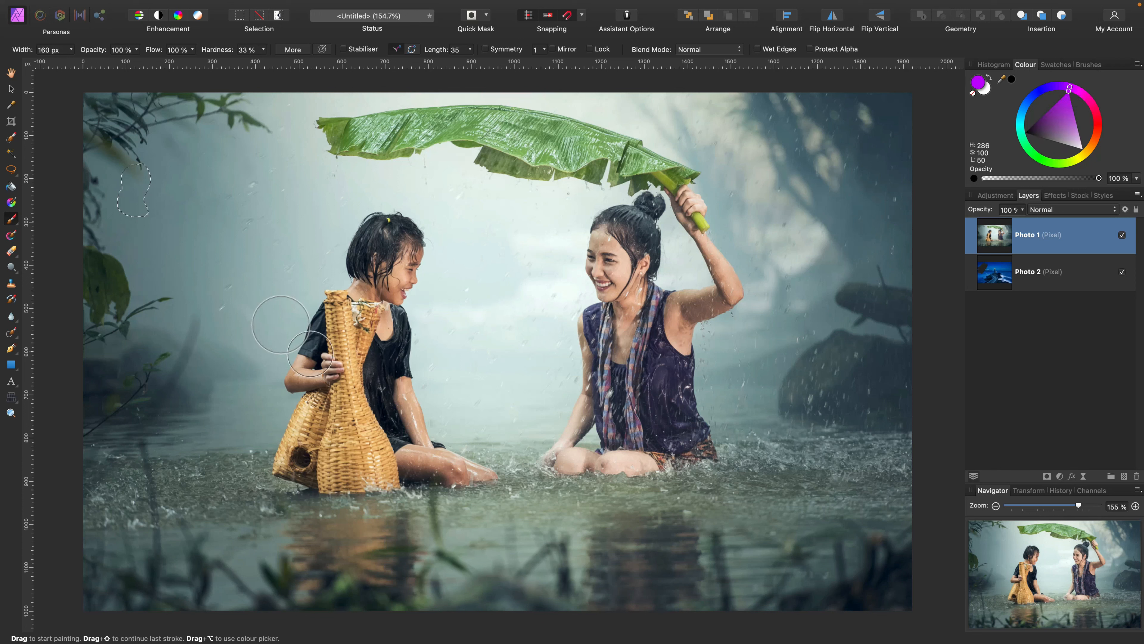
{"action": "mouse_move", "coordinate": [398, 259]}
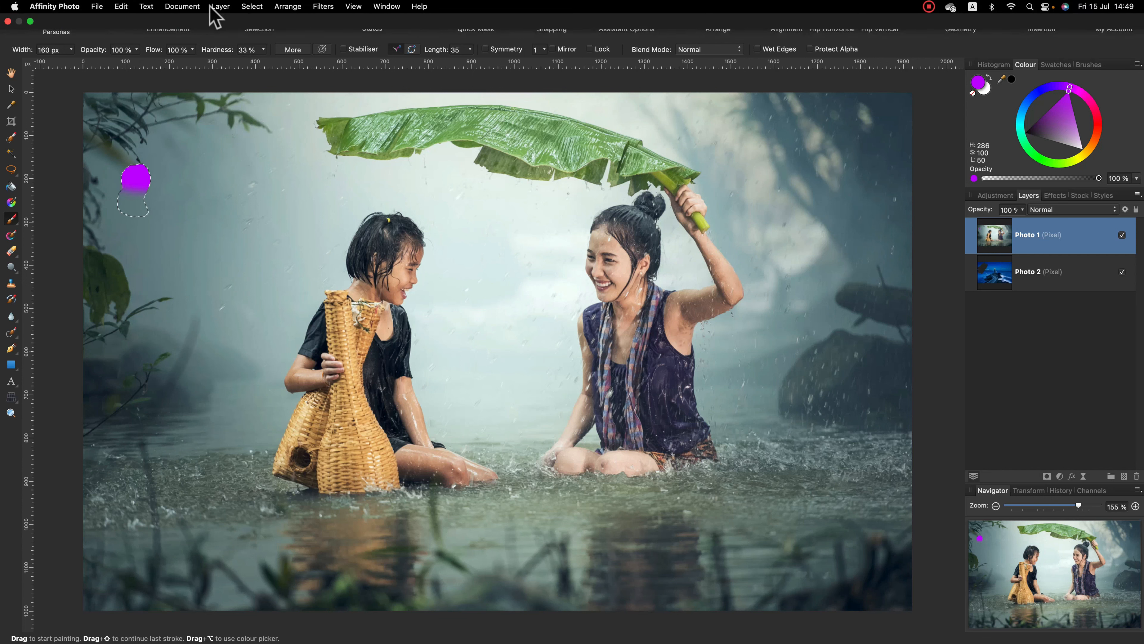
{"action": "left_click", "coordinate": [252, 7]}
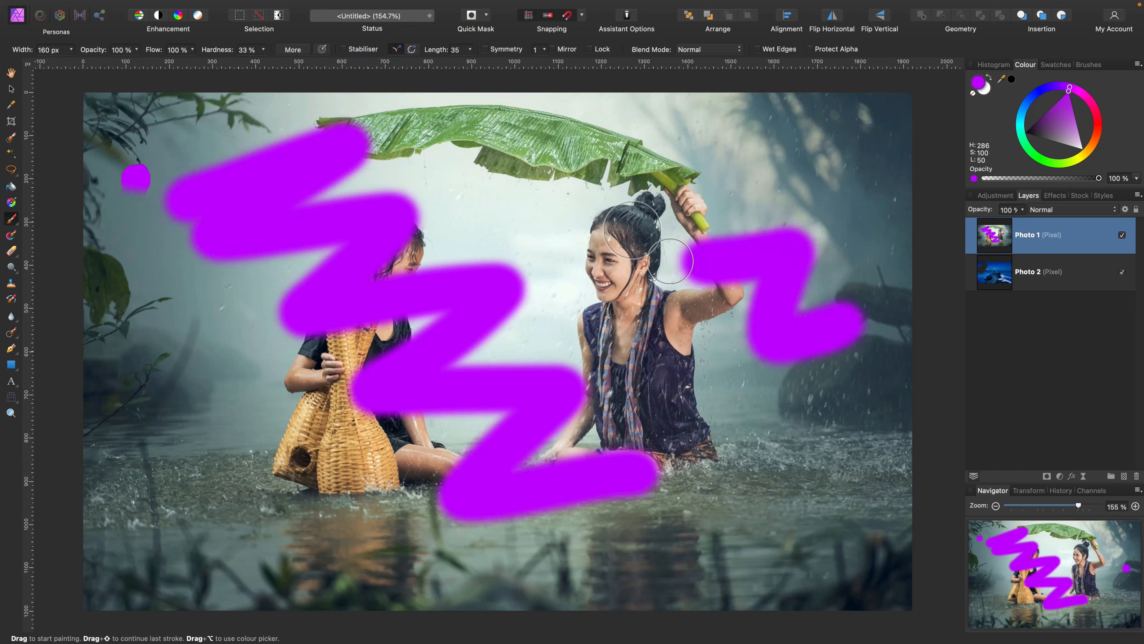
{"action": "left_click_drag", "start_coordinate": [668, 259], "coordinate": [361, 168]}
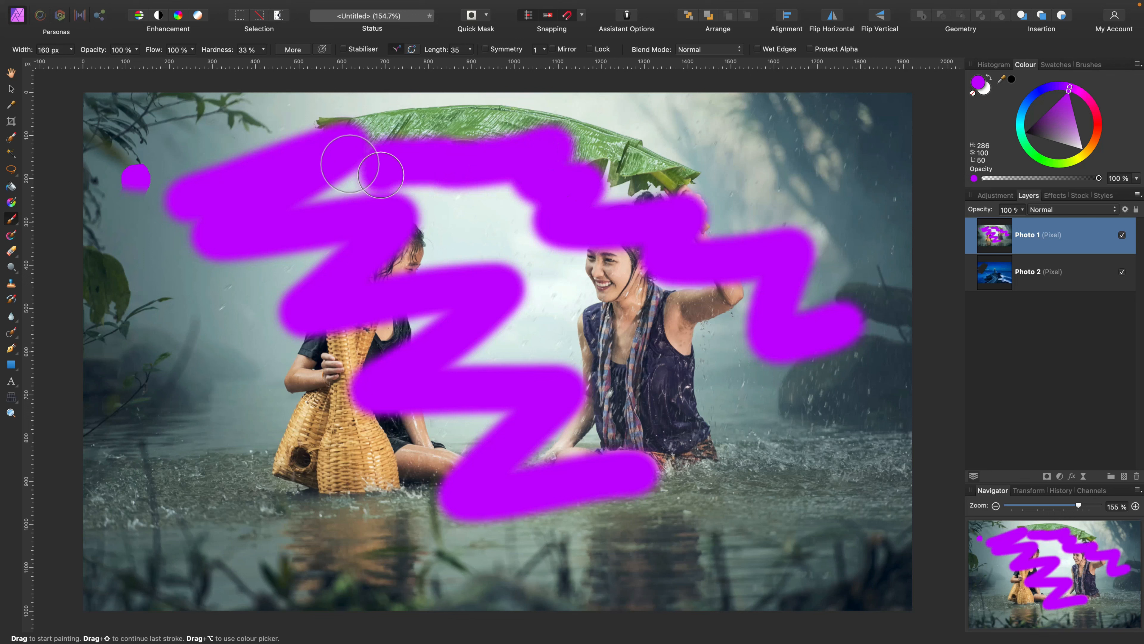
{"action": "key", "text": "cmd+z"}
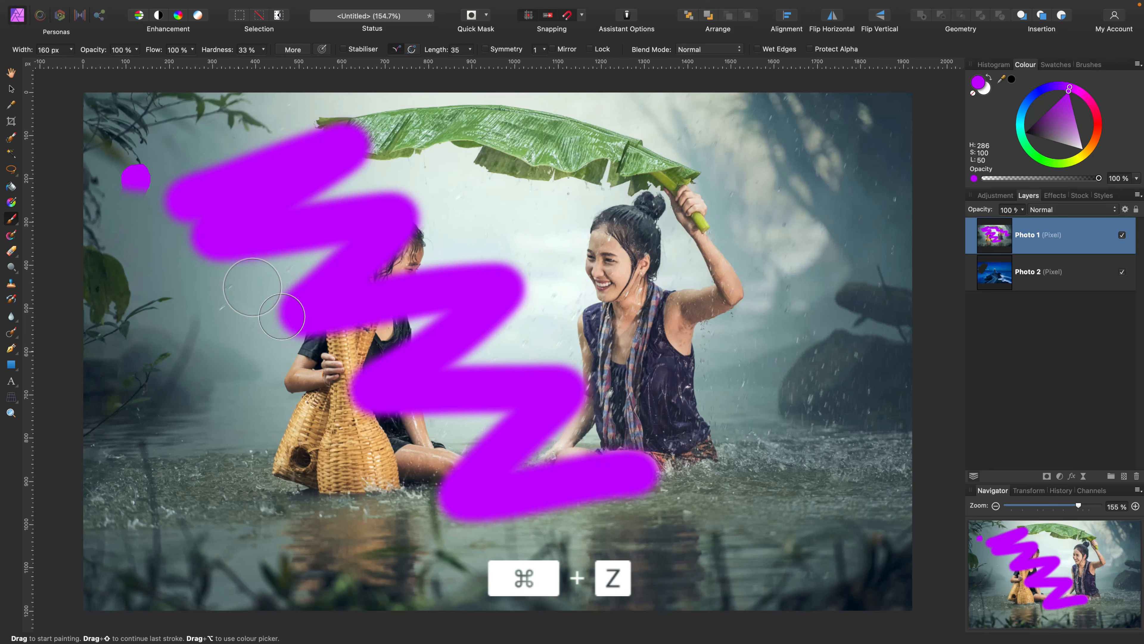
{"action": "key", "text": "cmd+z"}
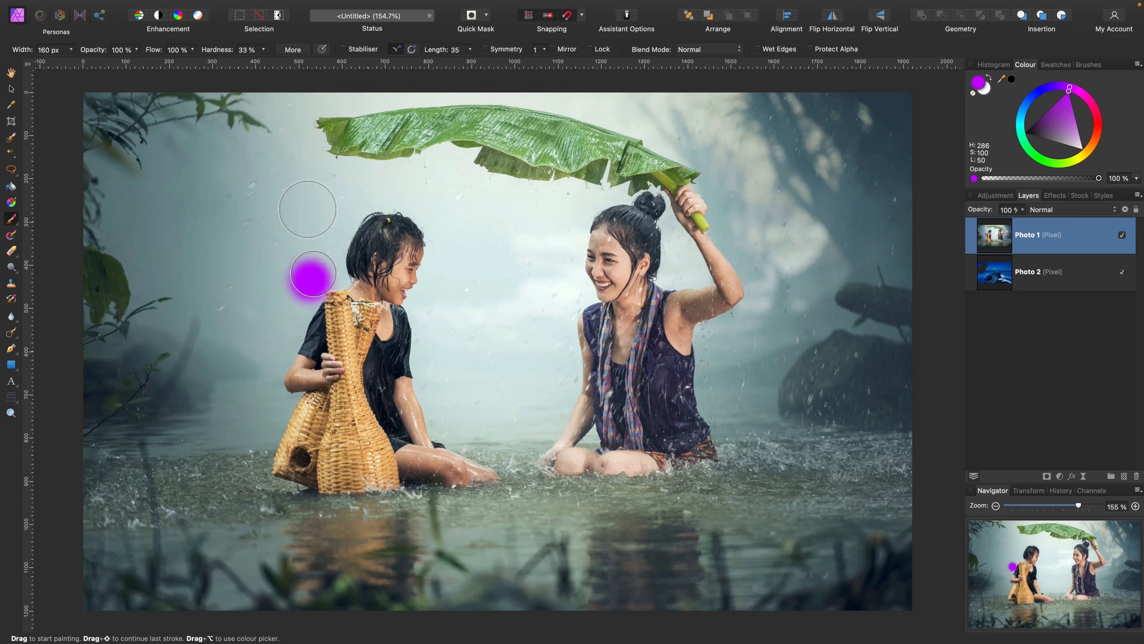
{"action": "left_click_drag", "start_coordinate": [312, 276], "coordinate": [397, 182]}
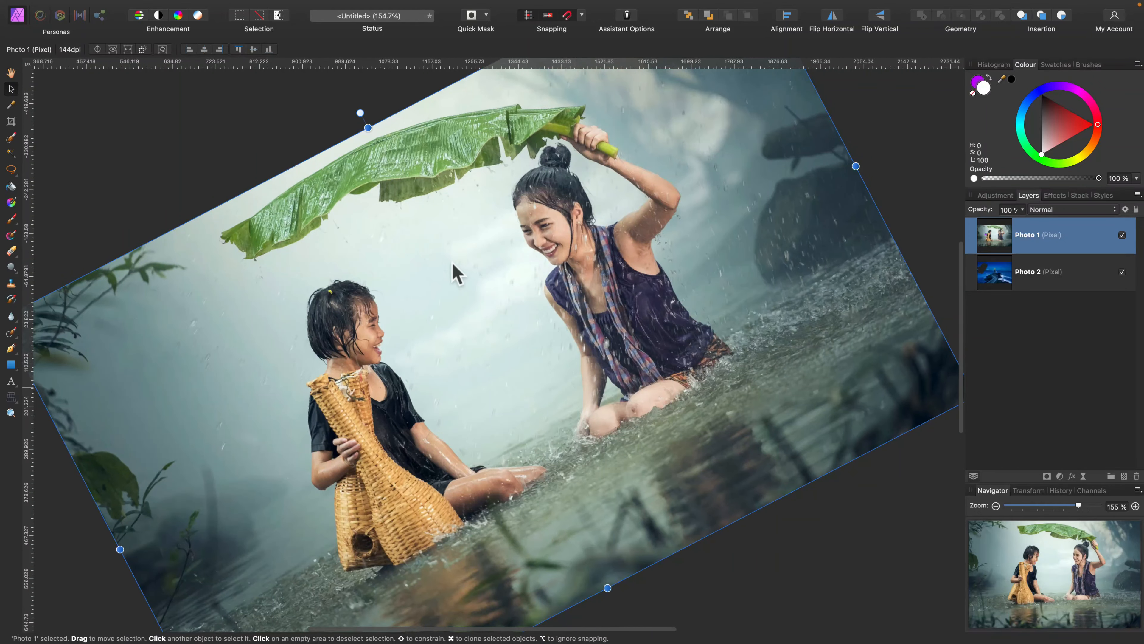
- Rotate the canvas view, then reset the rotation to upright via View > Reset Rotation
{"action": "key", "text": "cmd"}
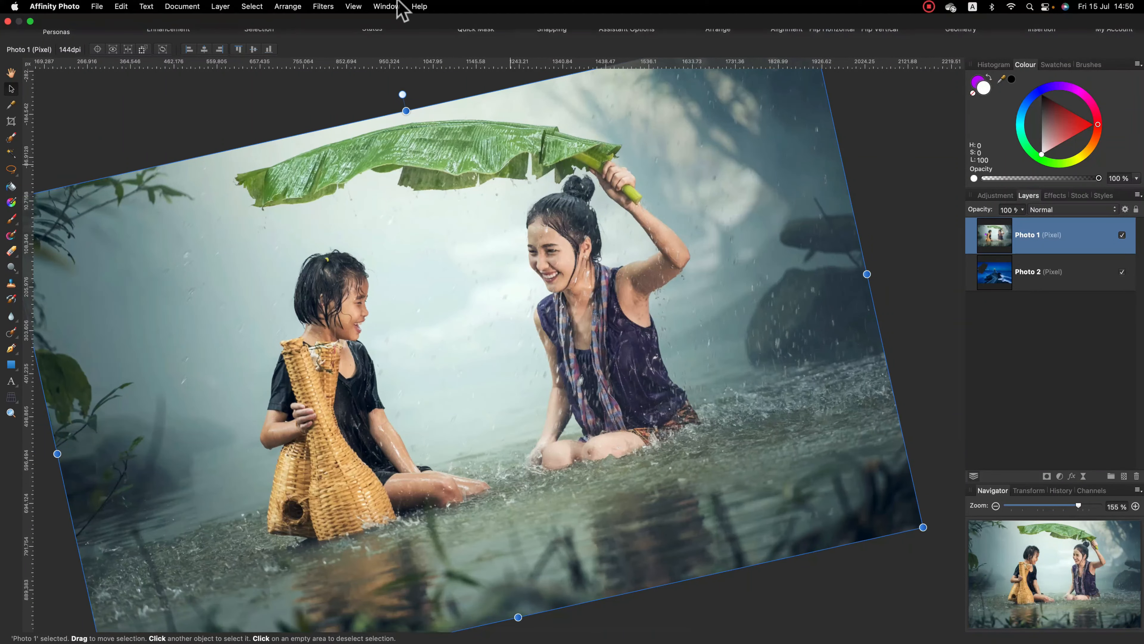
{"action": "left_click", "coordinate": [354, 6]}
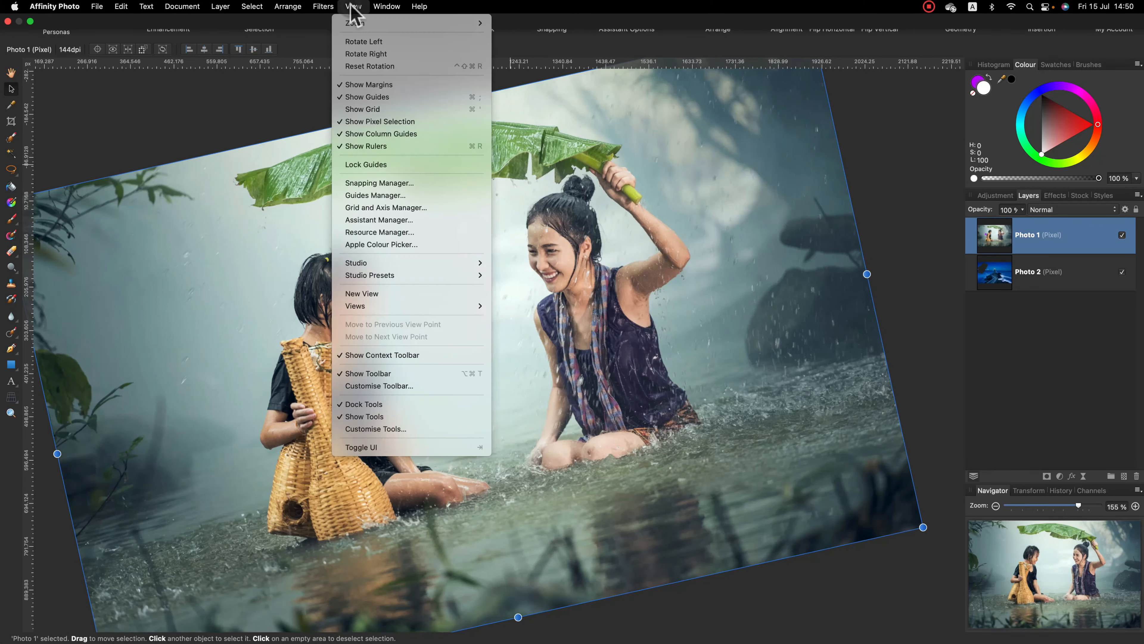
{"action": "mouse_move", "coordinate": [370, 66]}
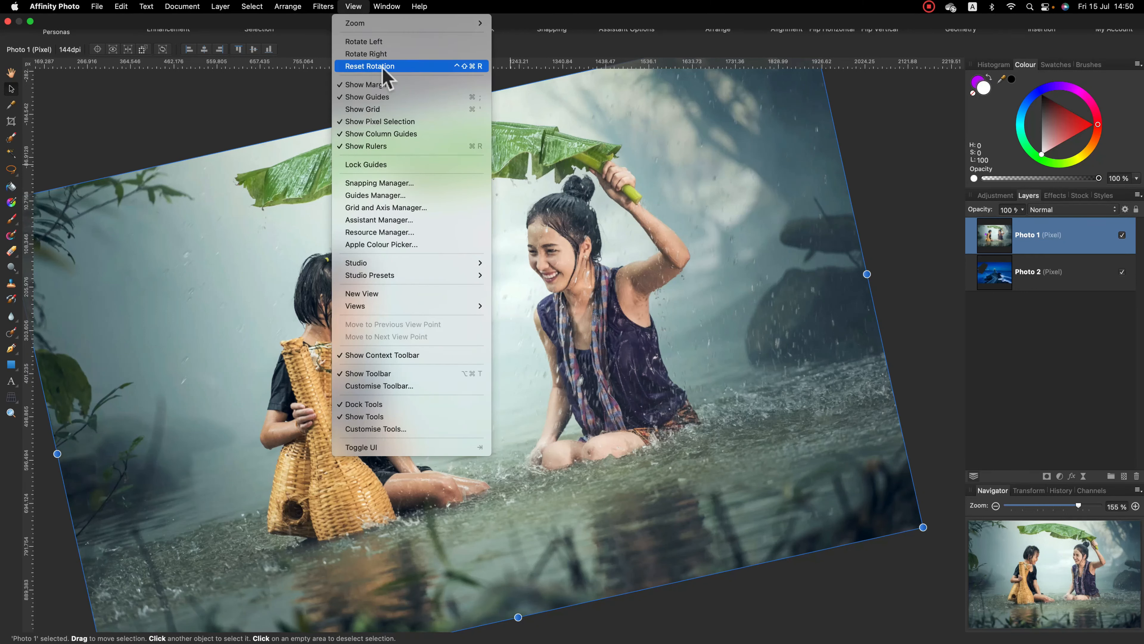
{"action": "mouse_move", "coordinate": [355, 84]}
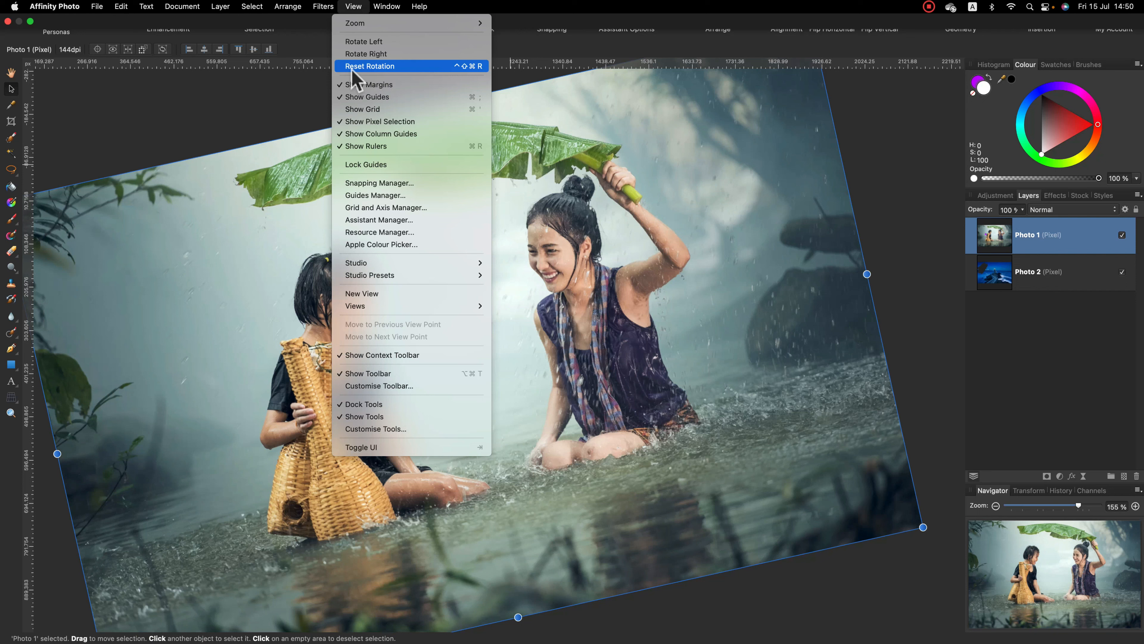
{"action": "mouse_move", "coordinate": [392, 78]}
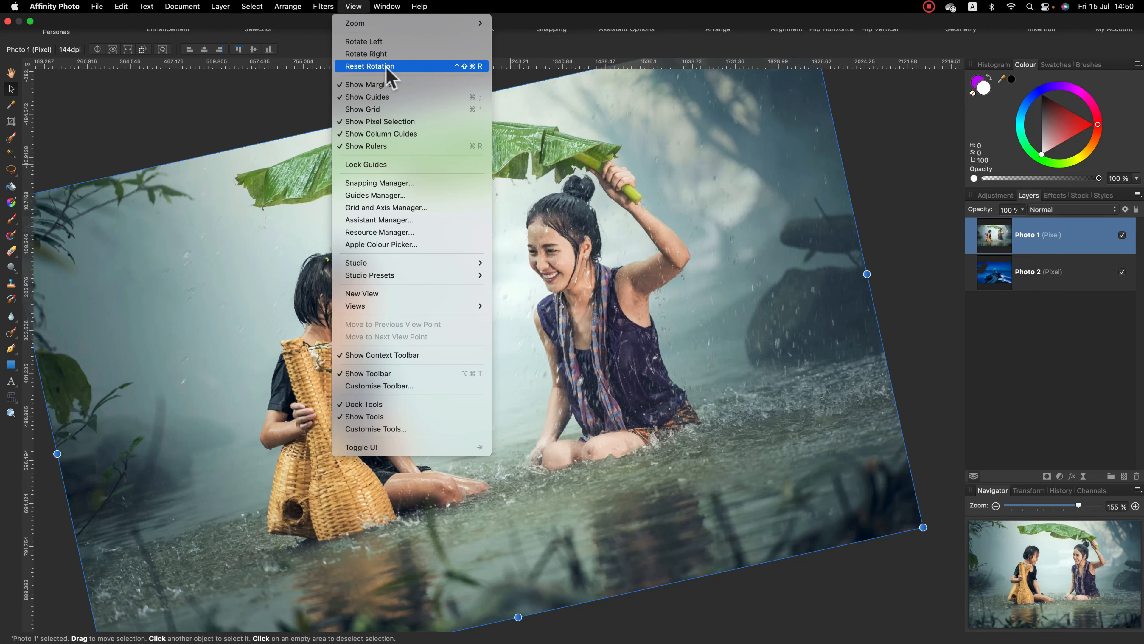
{"action": "left_click", "coordinate": [370, 65]}
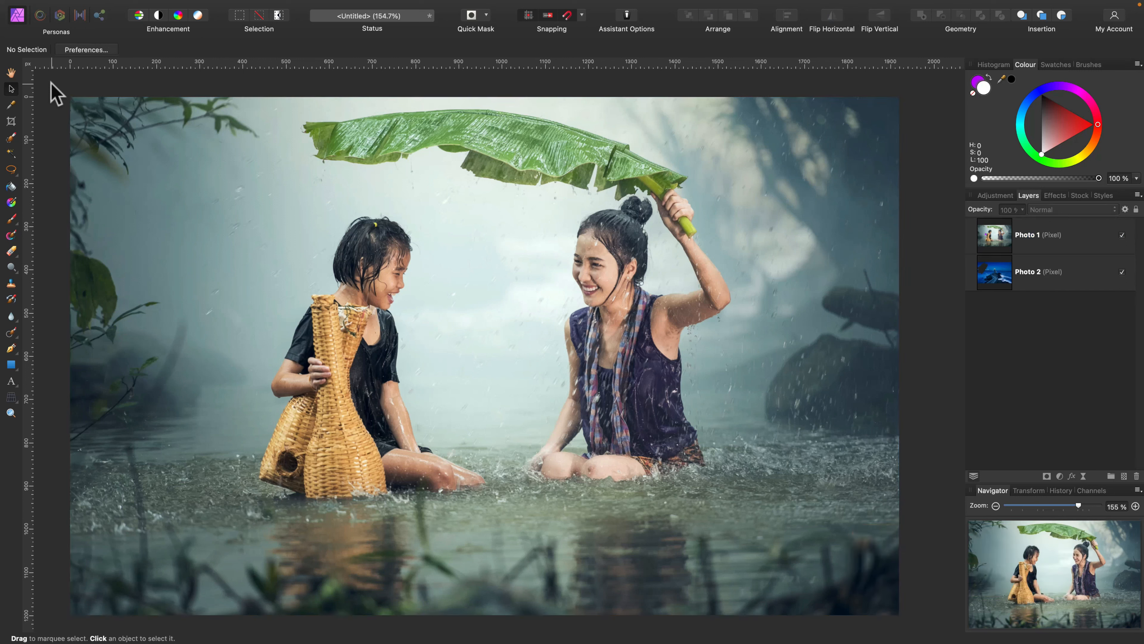
{"action": "mouse_move", "coordinate": [1105, 255]}
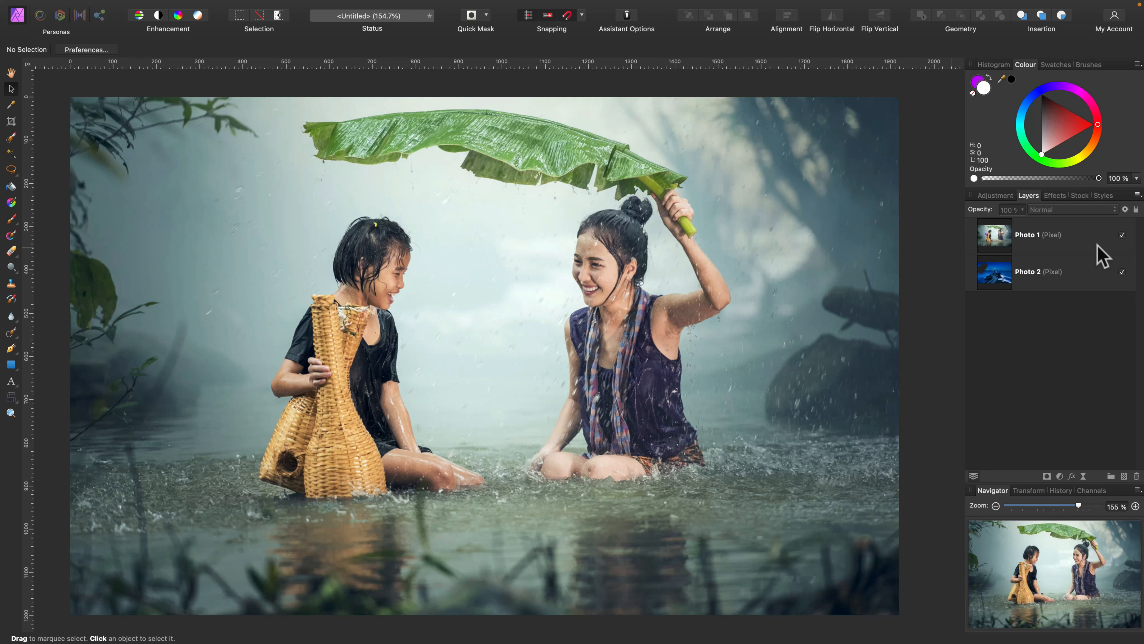
{"action": "mouse_move", "coordinate": [1094, 250]}
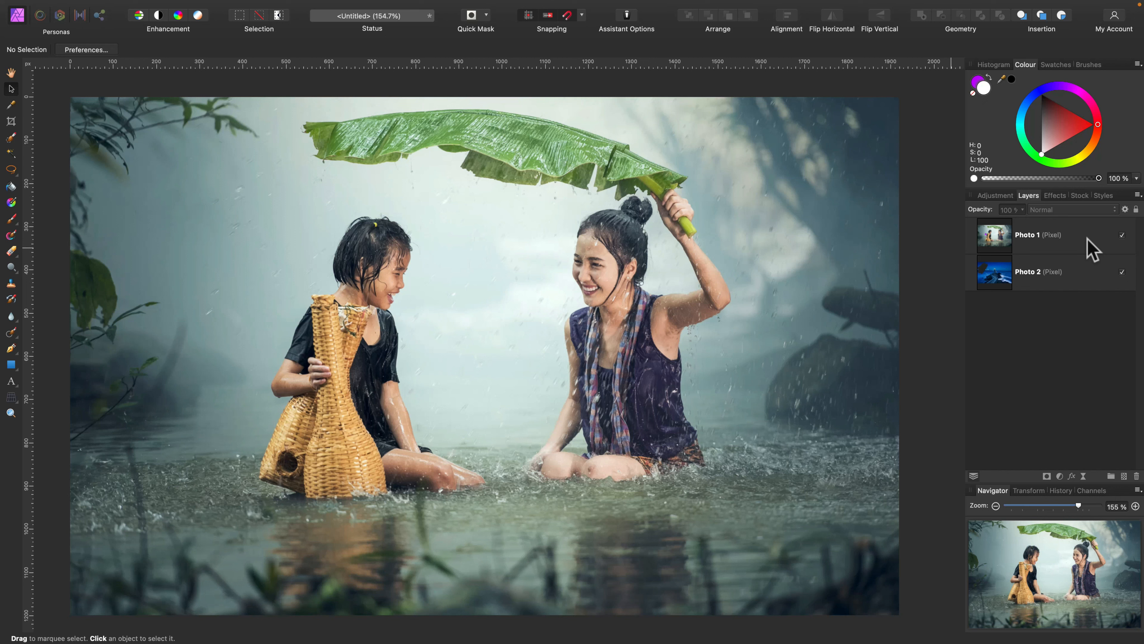
- Select the Photo 1 layer in the Layers panel as the active layer
{"action": "left_click", "coordinate": [1029, 234]}
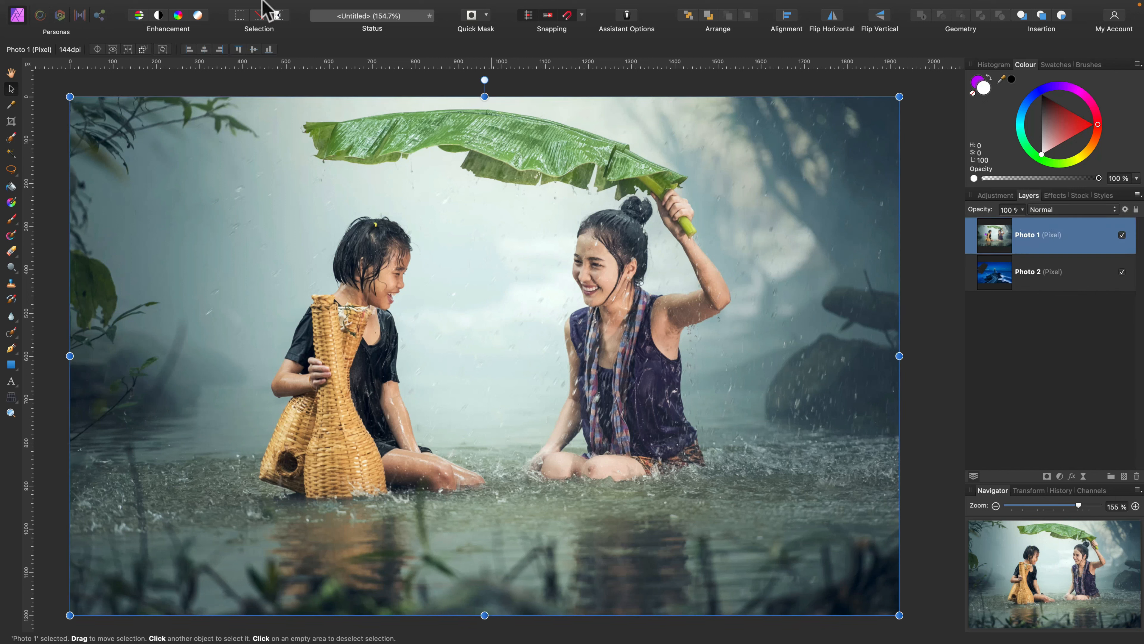
- Browse the Filters menu's Blur, Sharpen and Distort groups, then the Layer menu's commands
{"action": "left_click", "coordinate": [323, 7]}
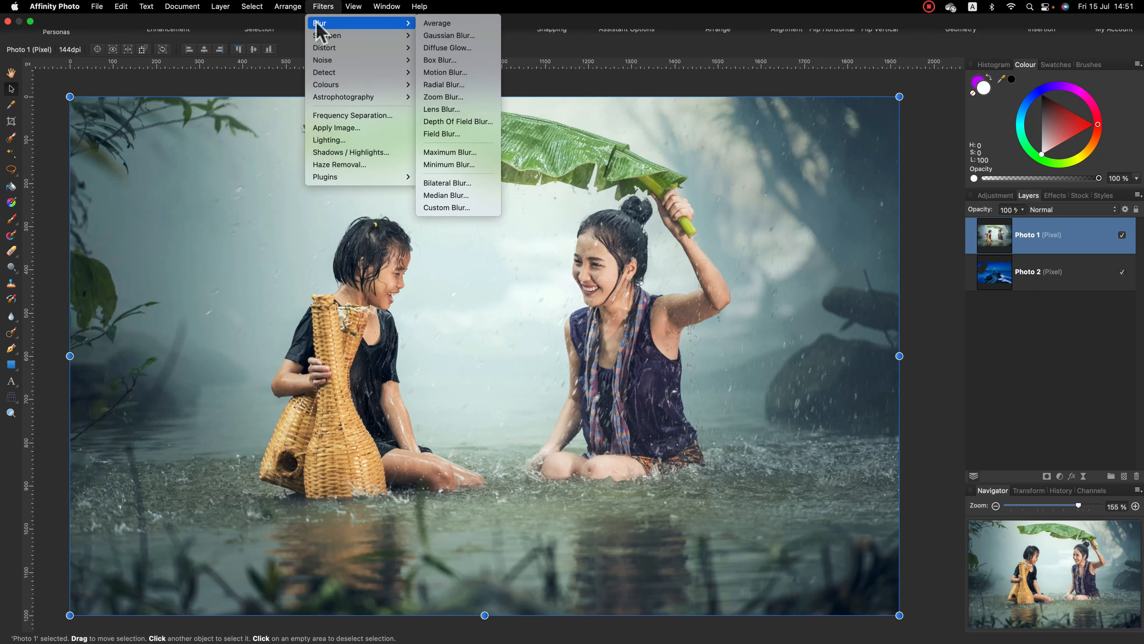
{"action": "mouse_move", "coordinate": [328, 35]}
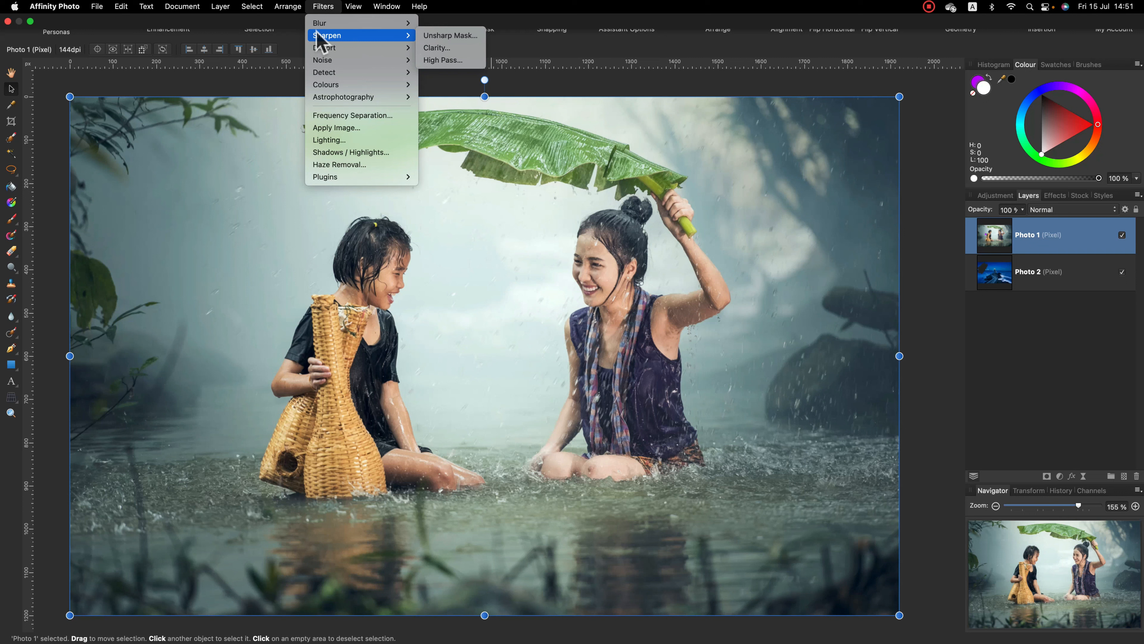
{"action": "mouse_move", "coordinate": [324, 47]}
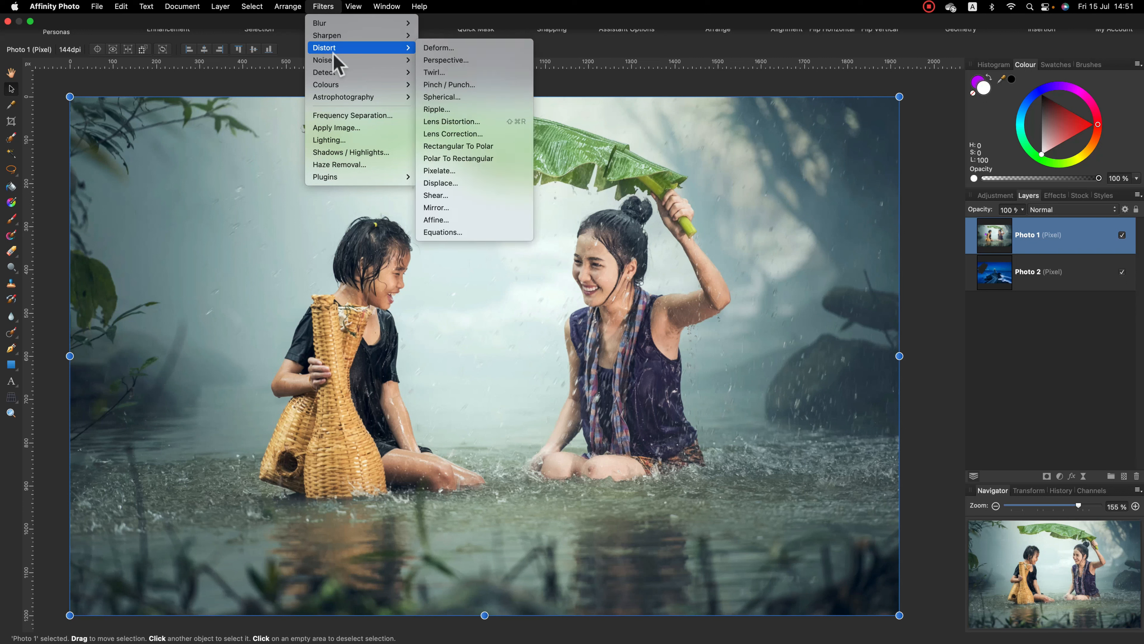
{"action": "mouse_move", "coordinate": [352, 115]}
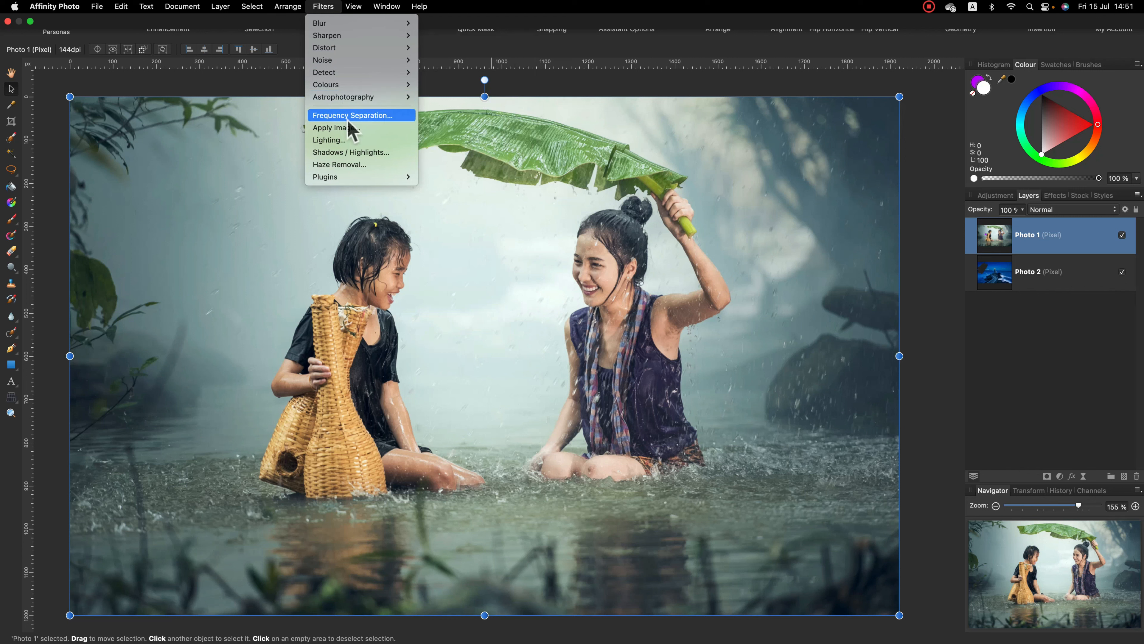
{"action": "left_click", "coordinate": [220, 6]}
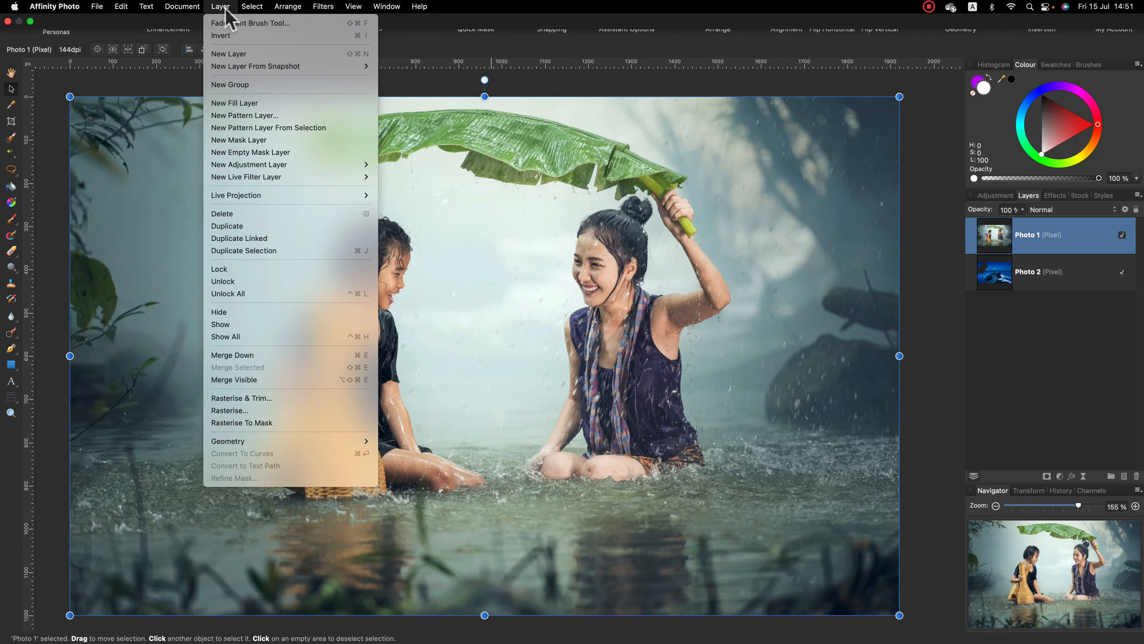
{"action": "mouse_move", "coordinate": [263, 115]}
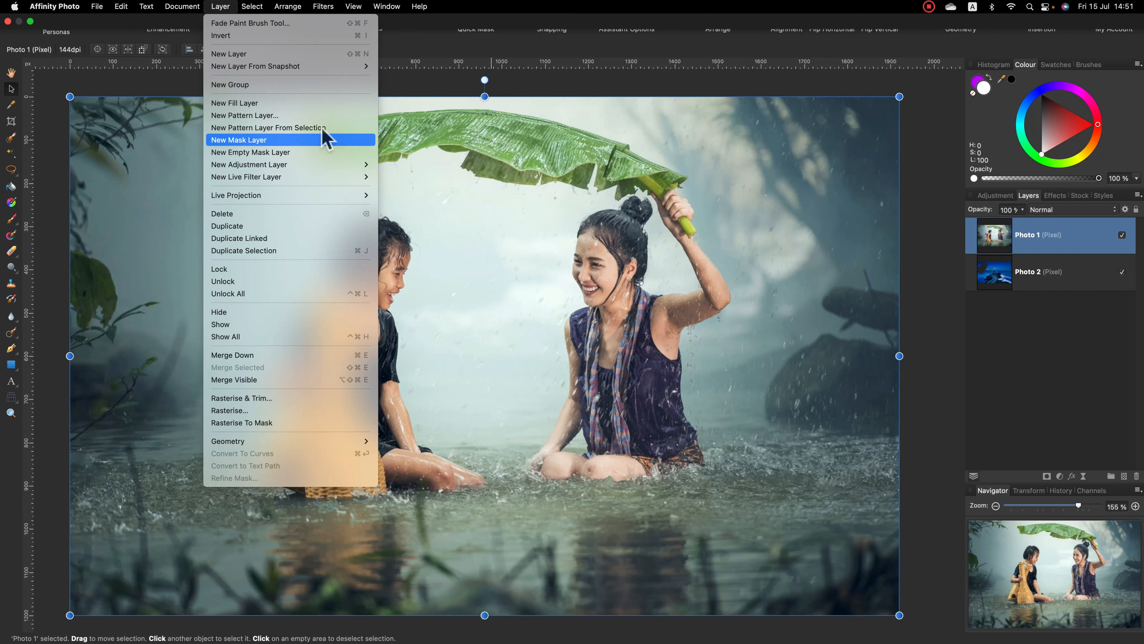
- Apply a destructive Gaussian Blur filter to Photo 1 and strengthen its radius
{"action": "left_click", "coordinate": [323, 6]}
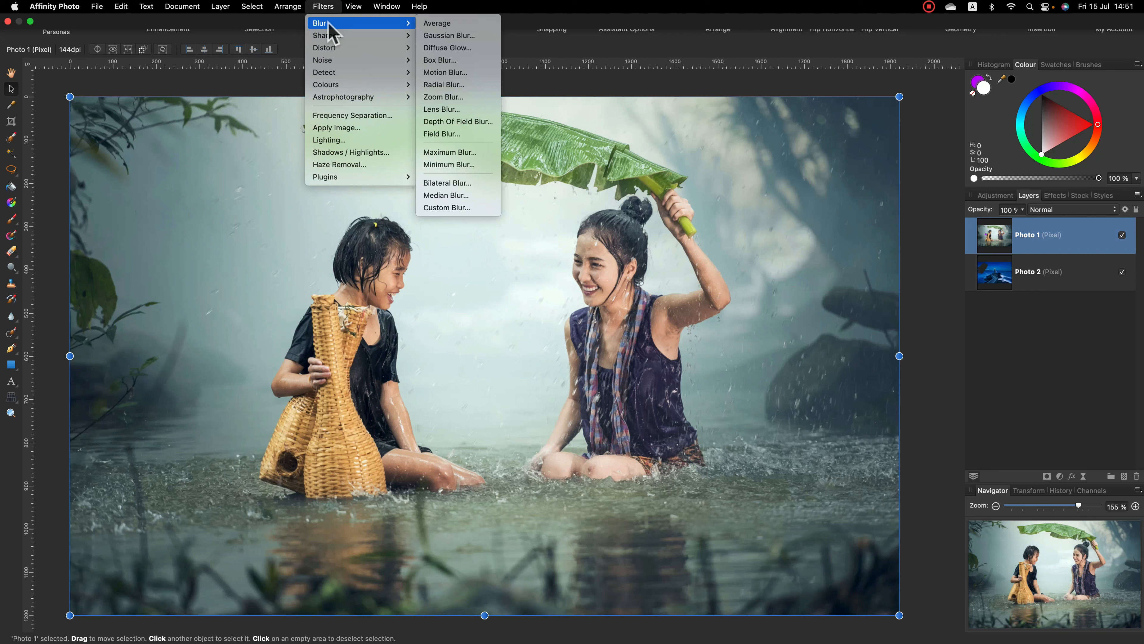
{"action": "mouse_move", "coordinate": [449, 35]}
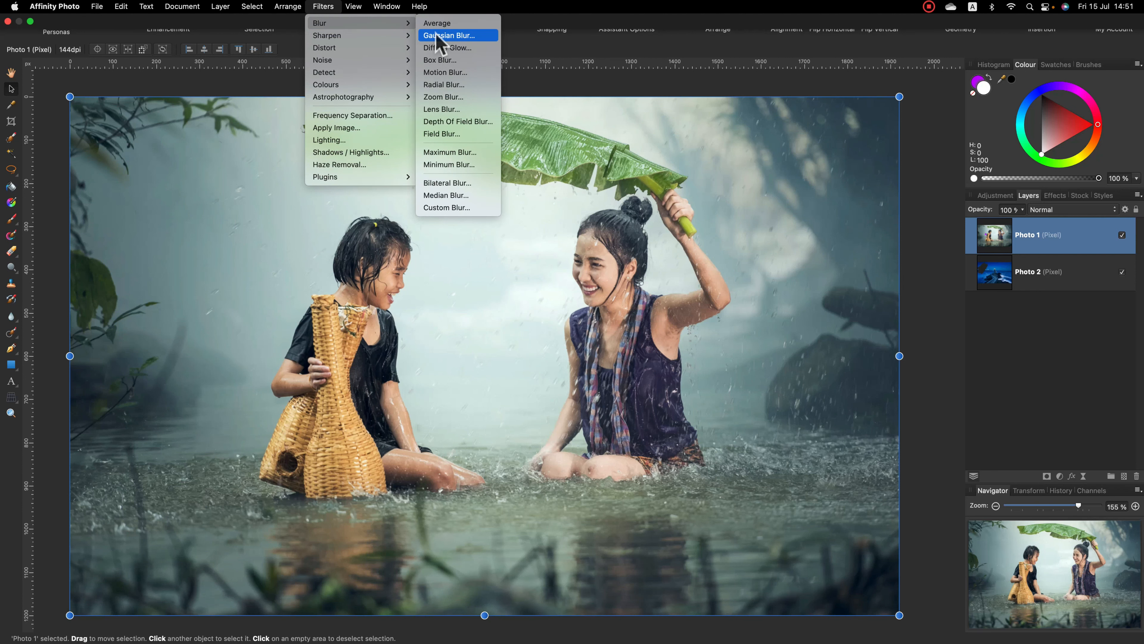
{"action": "left_click", "coordinate": [449, 36]}
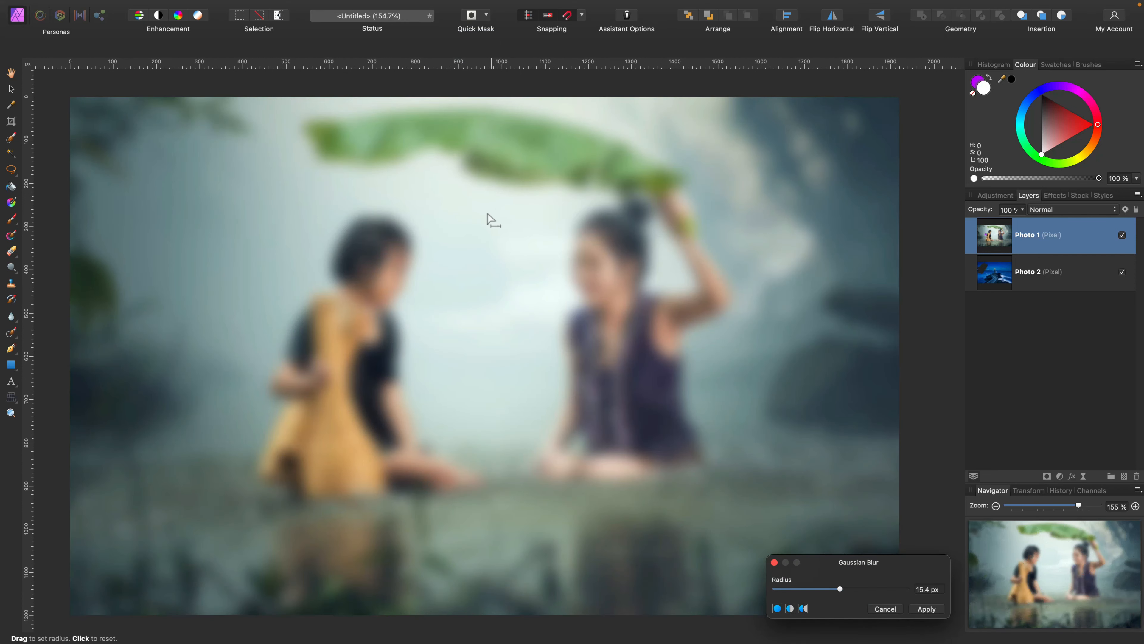
{"action": "left_click_drag", "start_coordinate": [839, 589], "coordinate": [823, 589]}
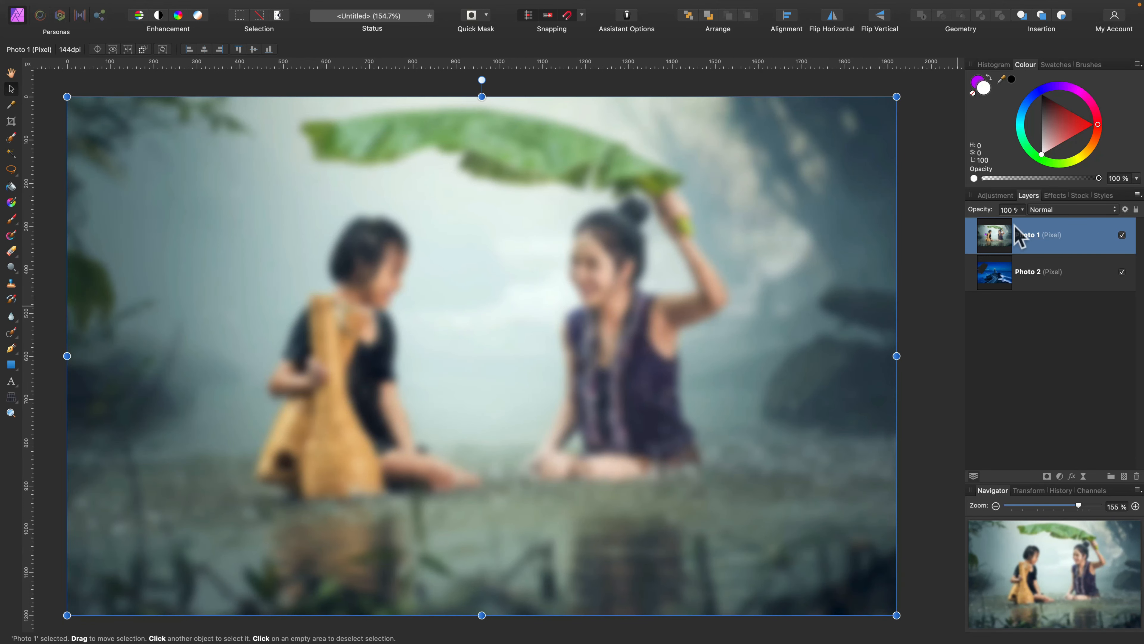
- Reselect Photo 1 and undo the Gaussian blur so the rain scene is sharp again
{"action": "left_click", "coordinate": [1037, 272]}
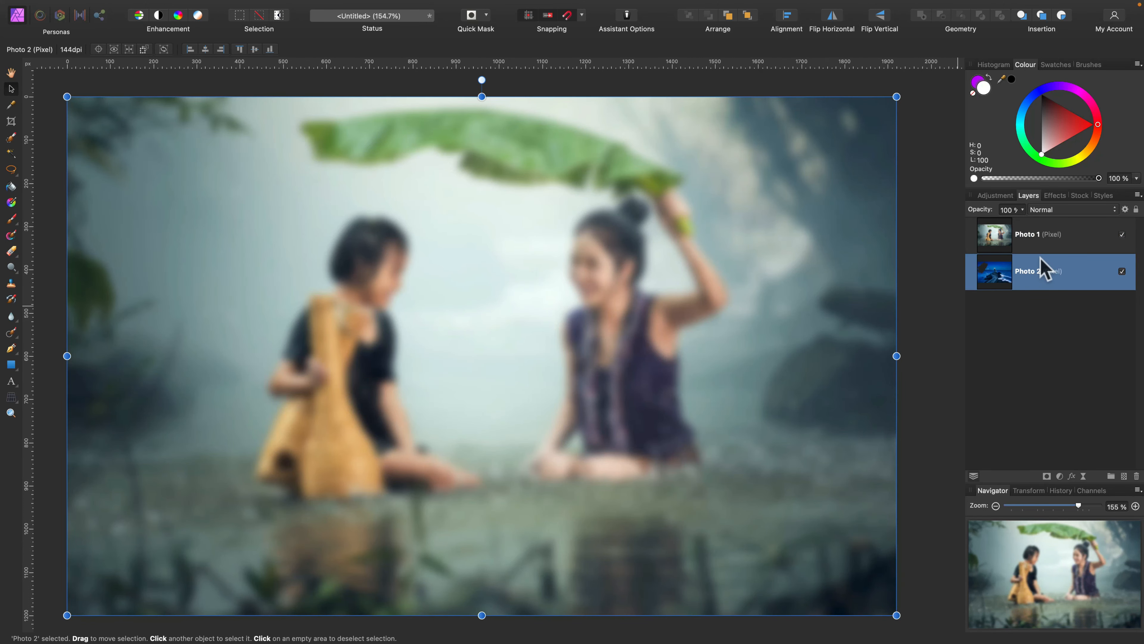
{"action": "left_click", "coordinate": [1027, 234]}
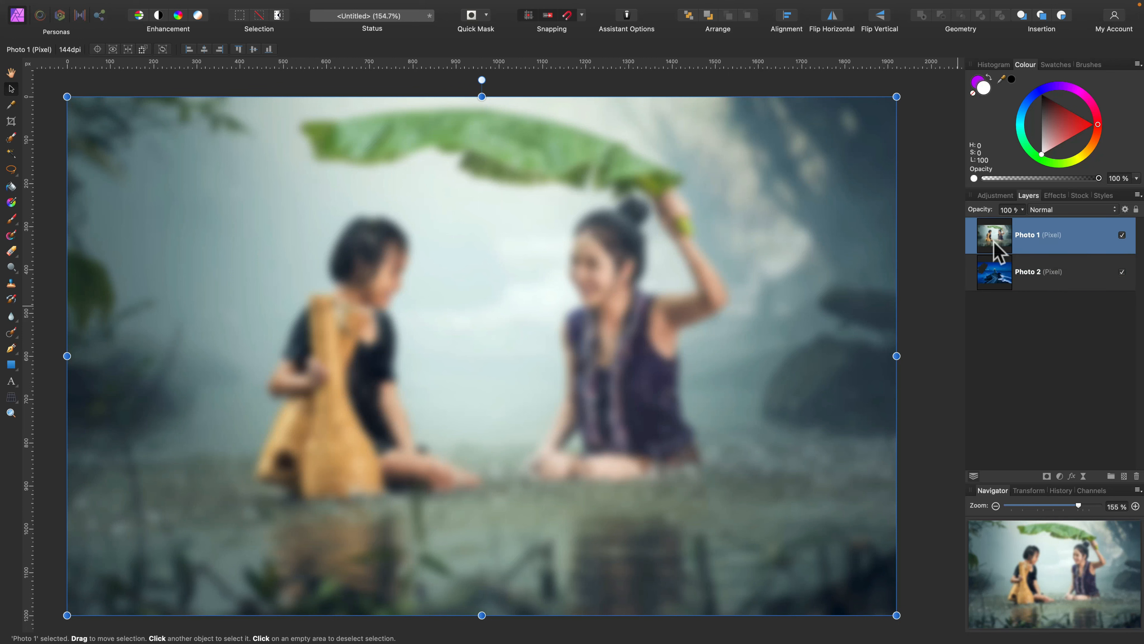
{"action": "key", "text": "cmd+z"}
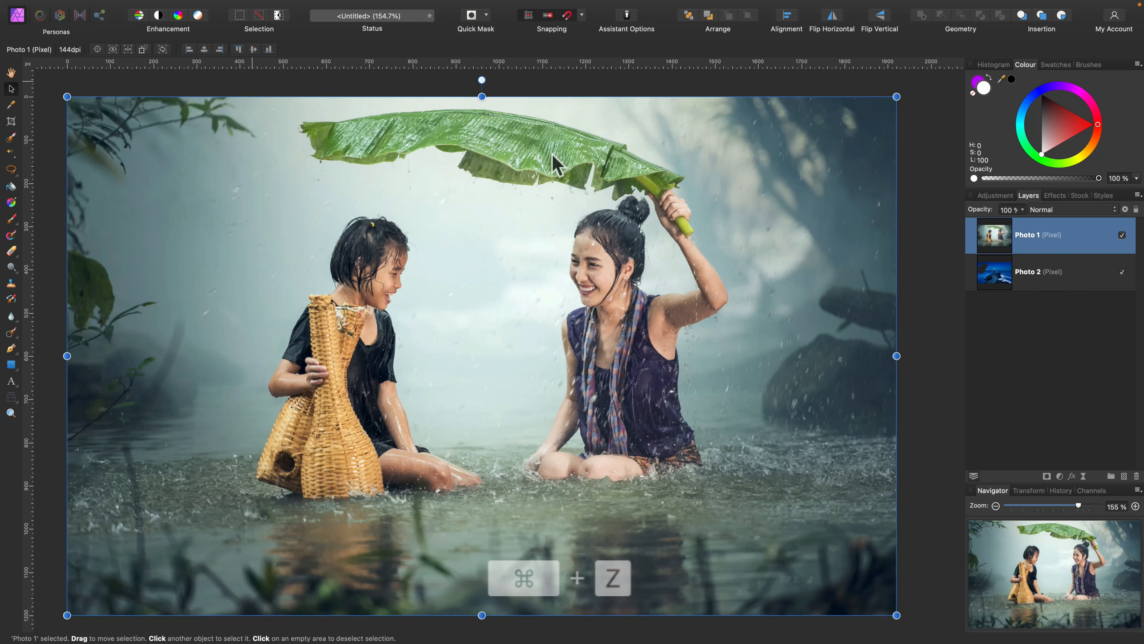
- Add a live Gaussian Blur filter layer to Photo 1 and raise its radius to a strong blur
{"action": "left_click", "coordinate": [220, 6]}
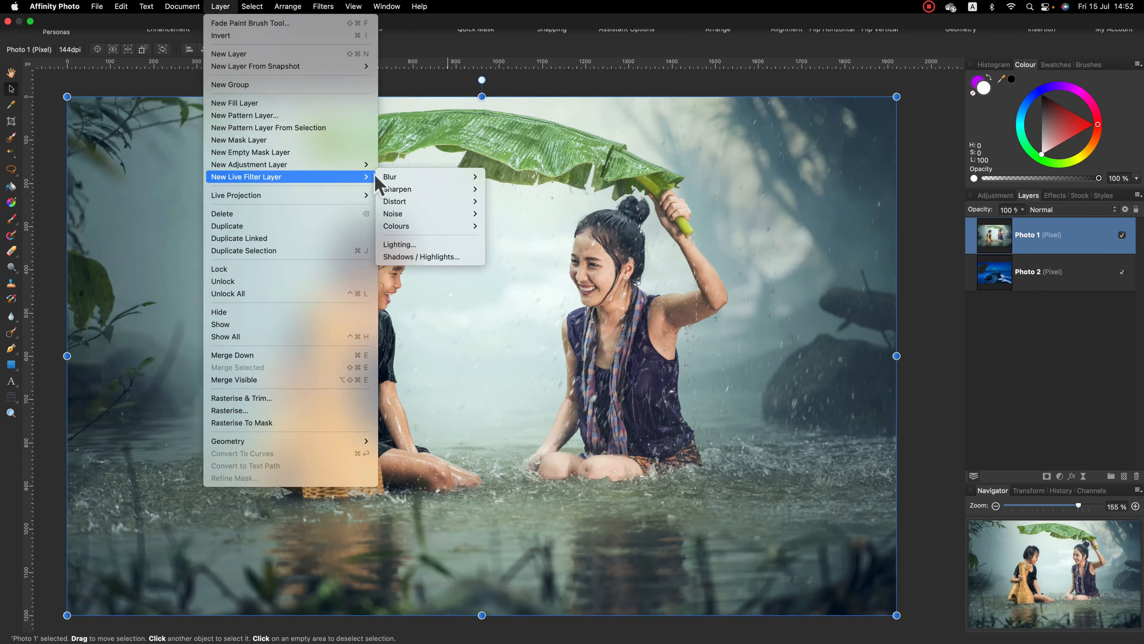
{"action": "left_click", "coordinate": [390, 176]}
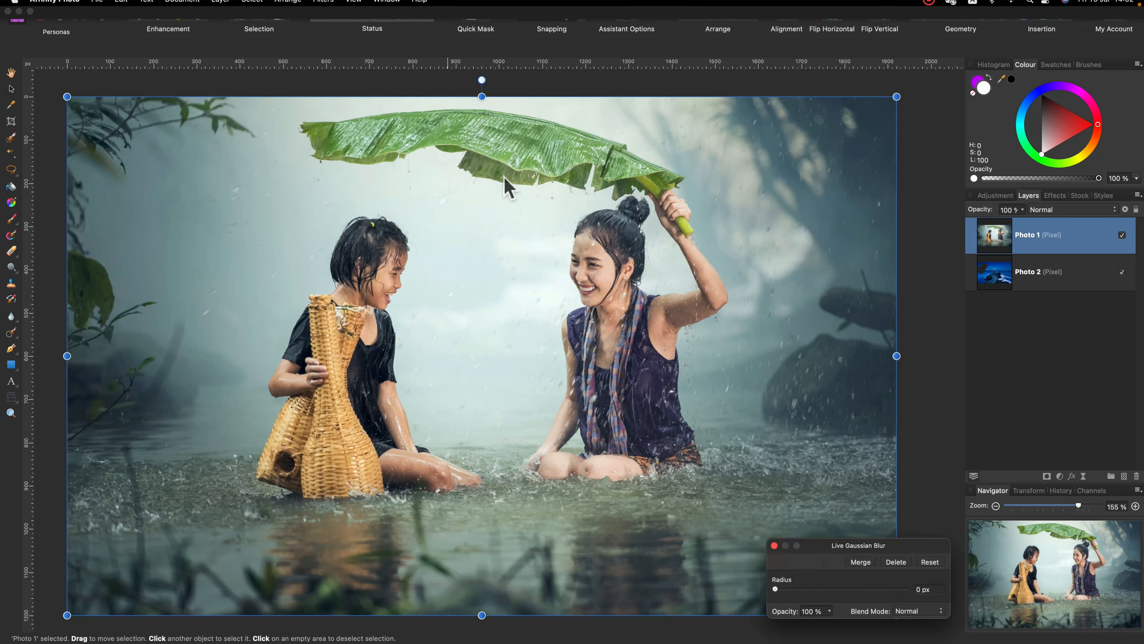
{"action": "left_click_drag", "start_coordinate": [774, 589], "coordinate": [806, 589]}
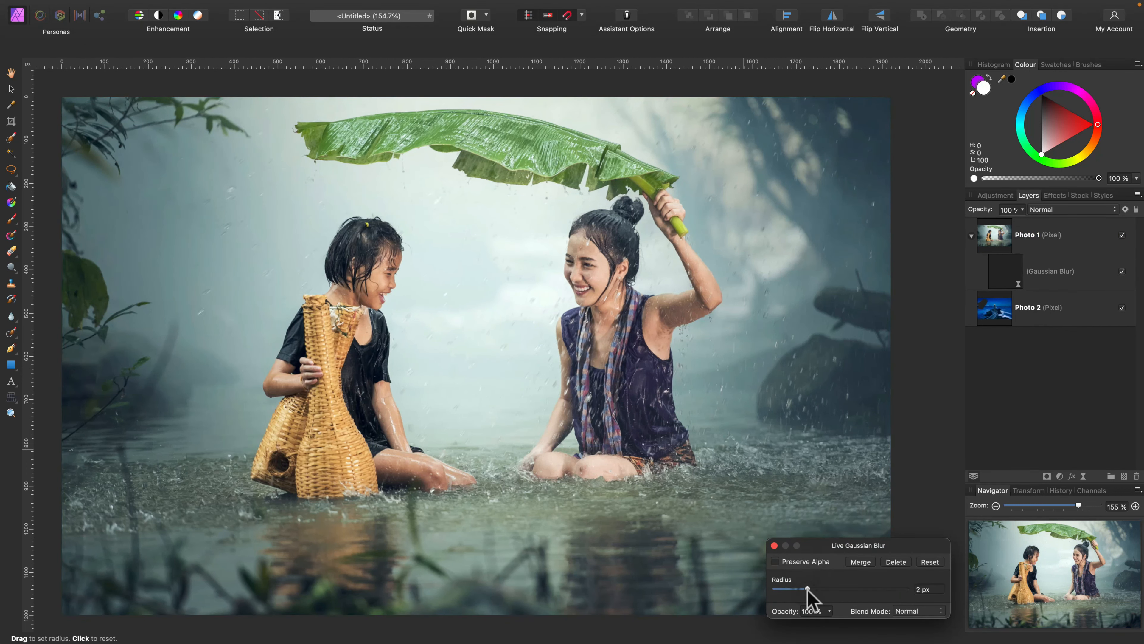
{"action": "left_click_drag", "start_coordinate": [808, 589], "coordinate": [836, 588]}
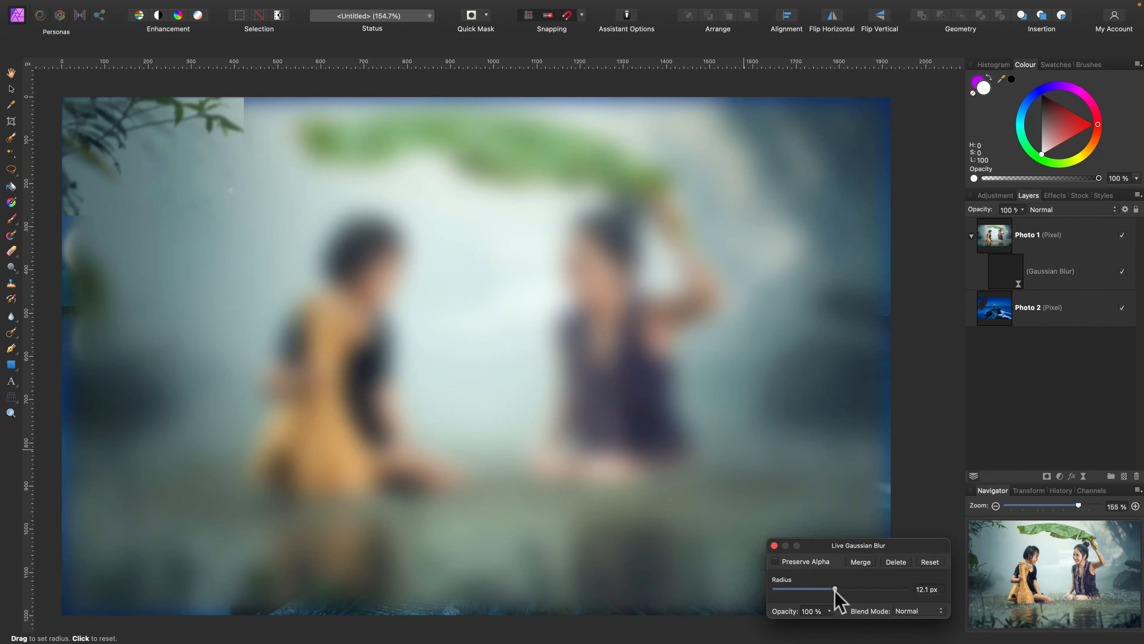
{"action": "left_click_drag", "start_coordinate": [830, 589], "coordinate": [837, 589]}
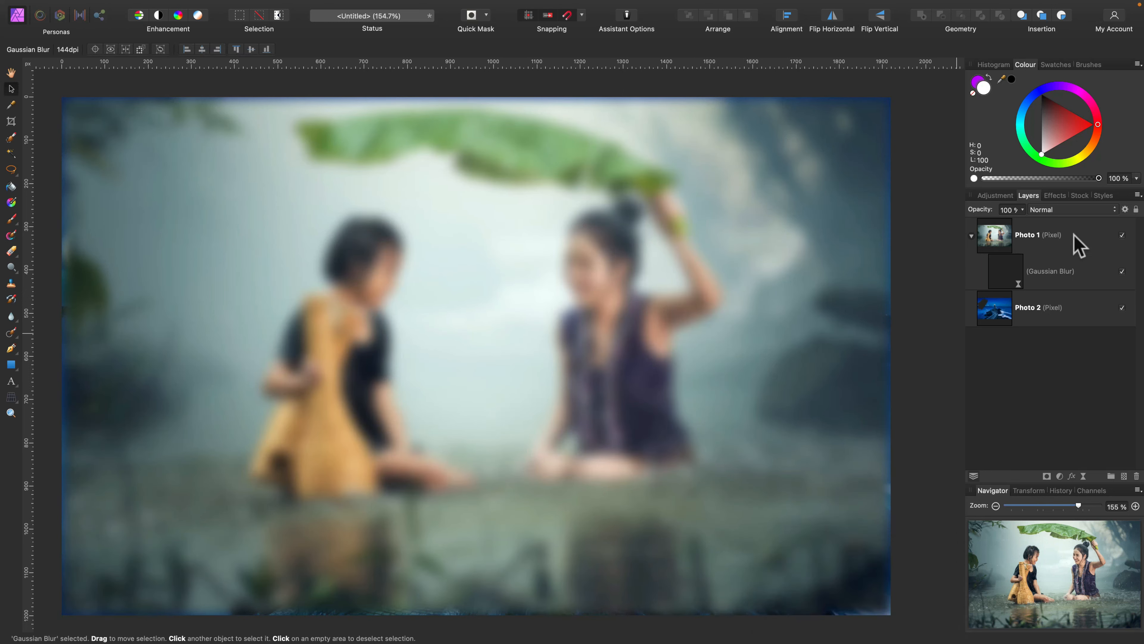
- Reopen the live blur's settings and vary the radius from none to very strong, ending at 0 px
{"action": "left_click", "coordinate": [1028, 234]}
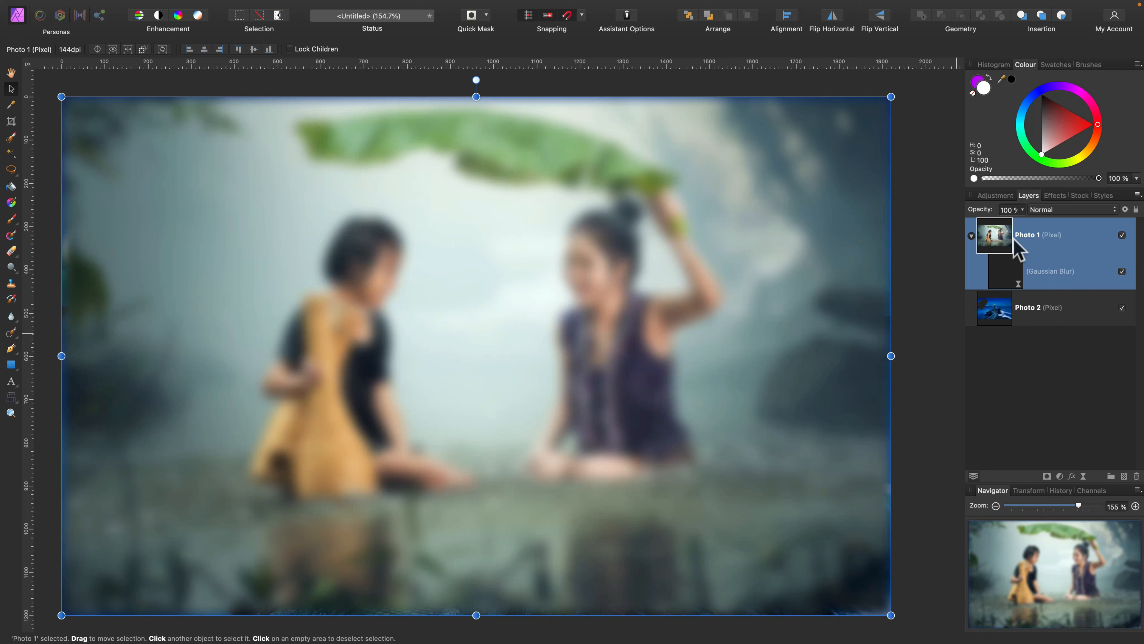
{"action": "left_click", "coordinate": [1040, 306]}
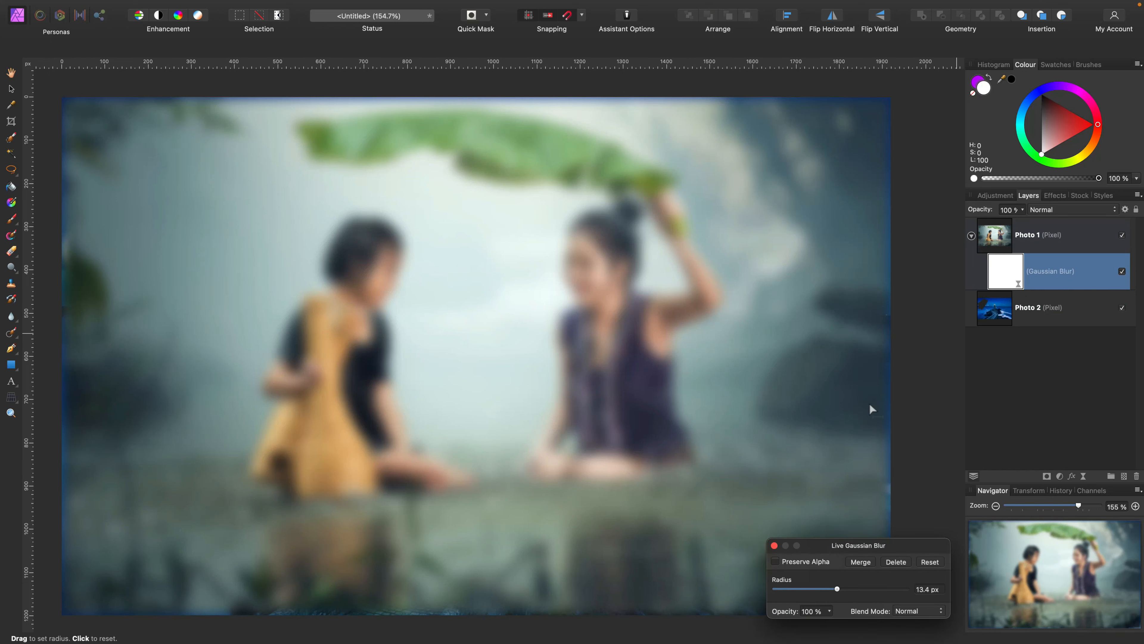
{"action": "left_click_drag", "start_coordinate": [835, 588], "coordinate": [804, 588]}
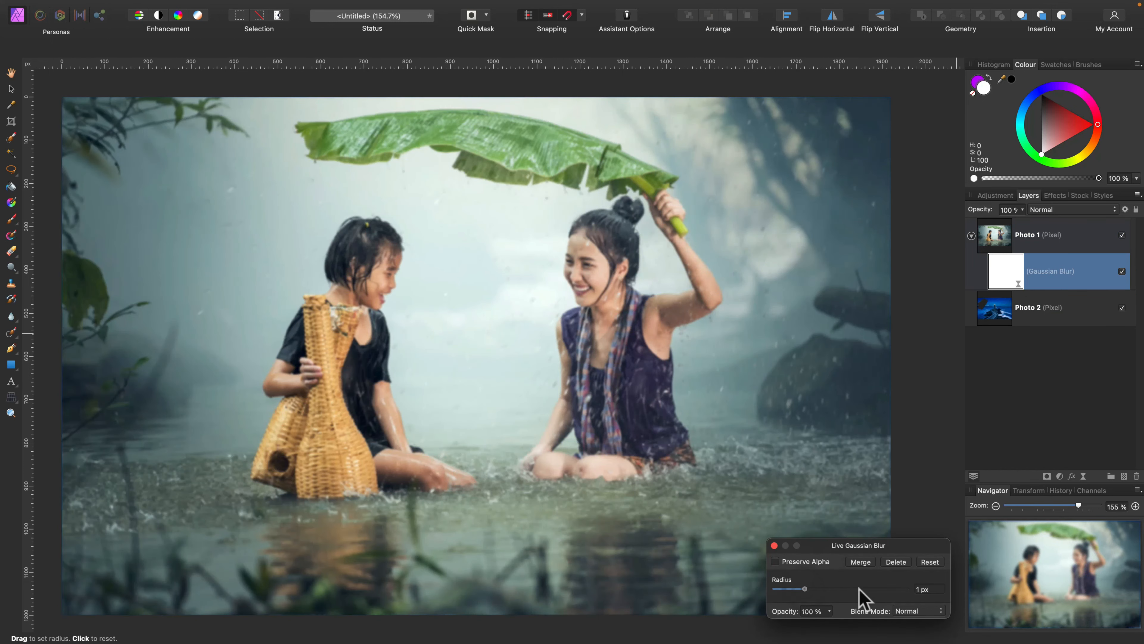
{"action": "left_click_drag", "start_coordinate": [805, 589], "coordinate": [788, 589]}
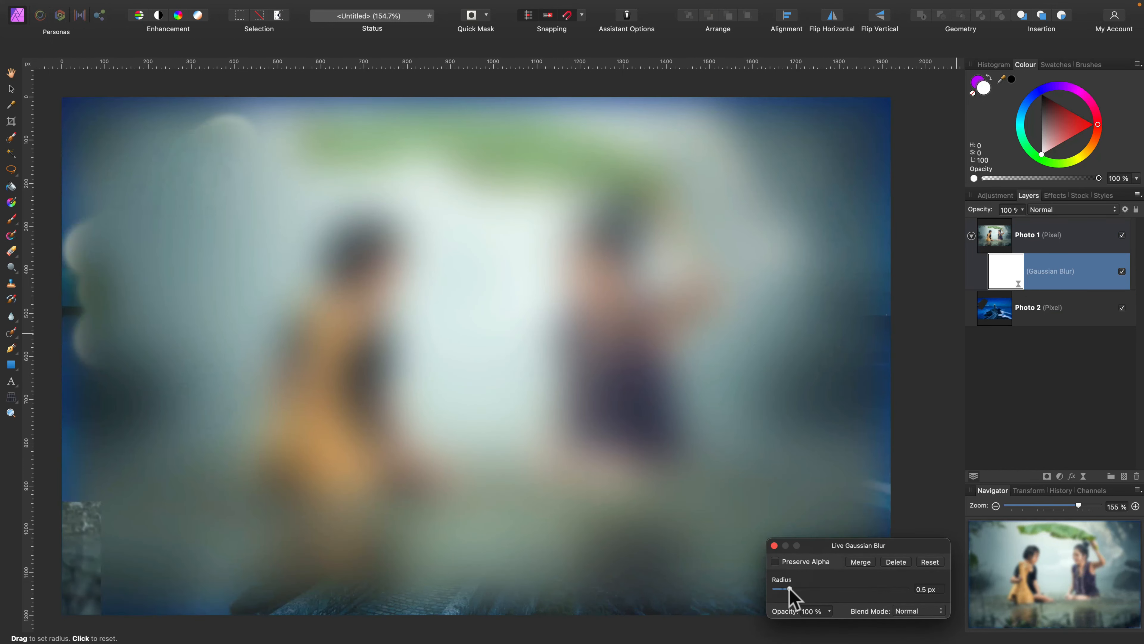
{"action": "left_click_drag", "start_coordinate": [787, 589], "coordinate": [775, 589]}
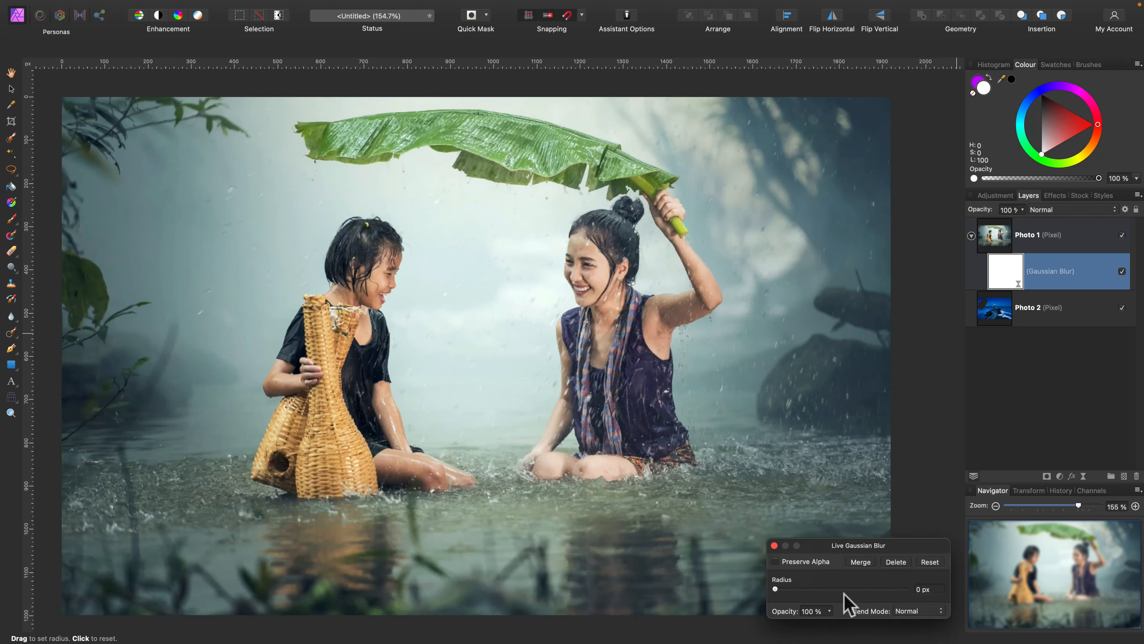
{"action": "left_click_drag", "start_coordinate": [775, 589], "coordinate": [880, 588]}
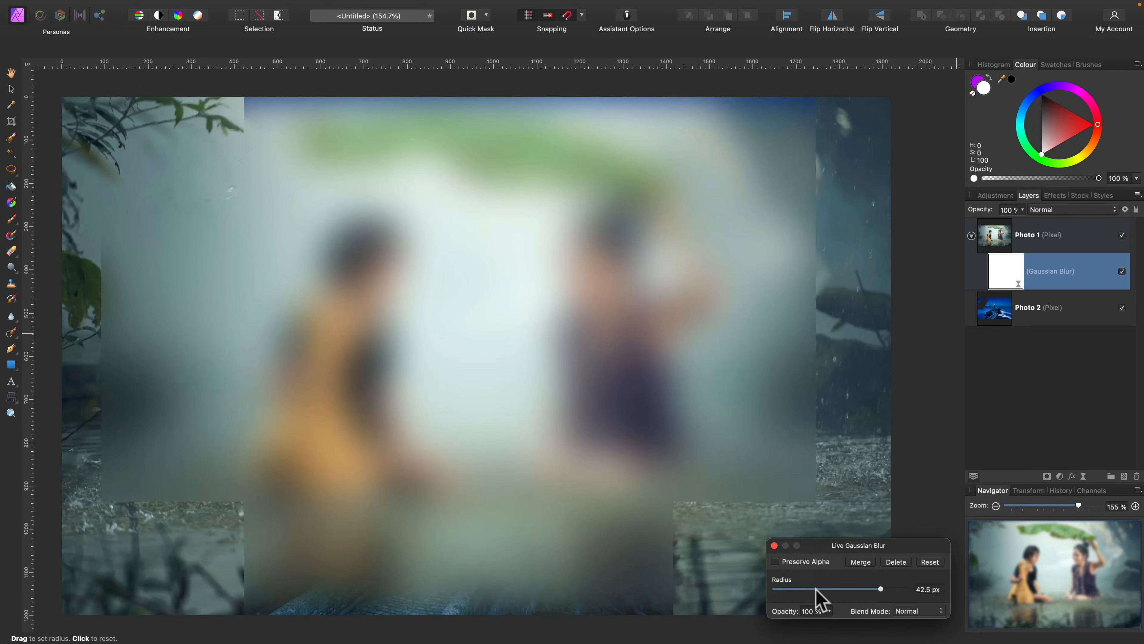
{"action": "left_click_drag", "start_coordinate": [880, 589], "coordinate": [774, 589]}
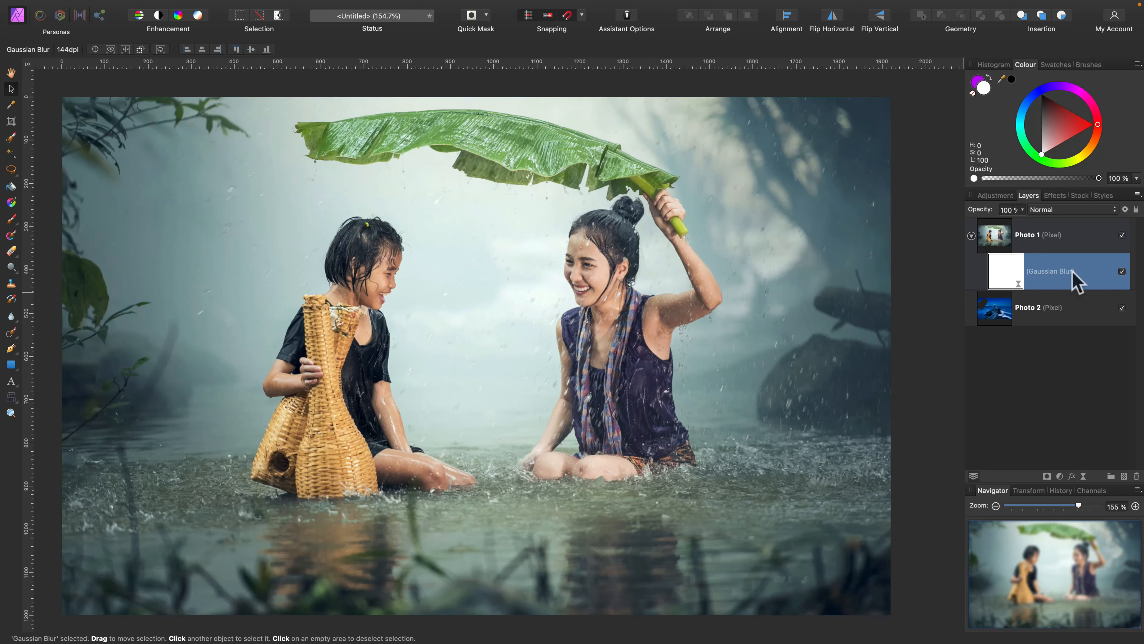
- Delete the live Gaussian Blur filter layer from the Layers panel's context menu
{"action": "right_click", "coordinate": [1051, 271]}
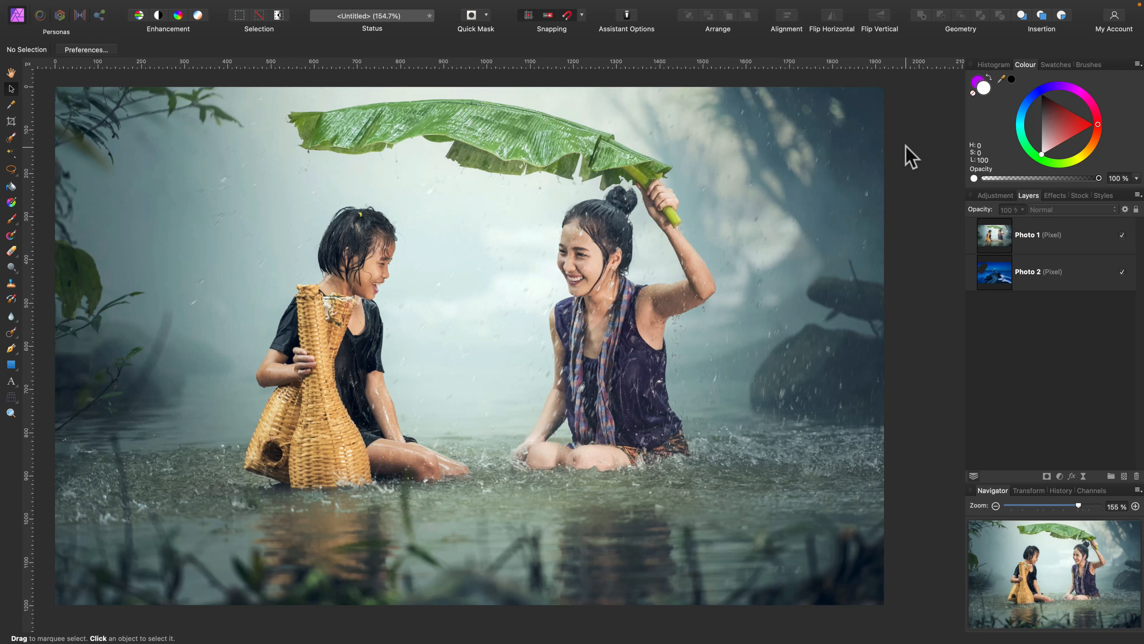
{"action": "mouse_move", "coordinate": [137, 11]}
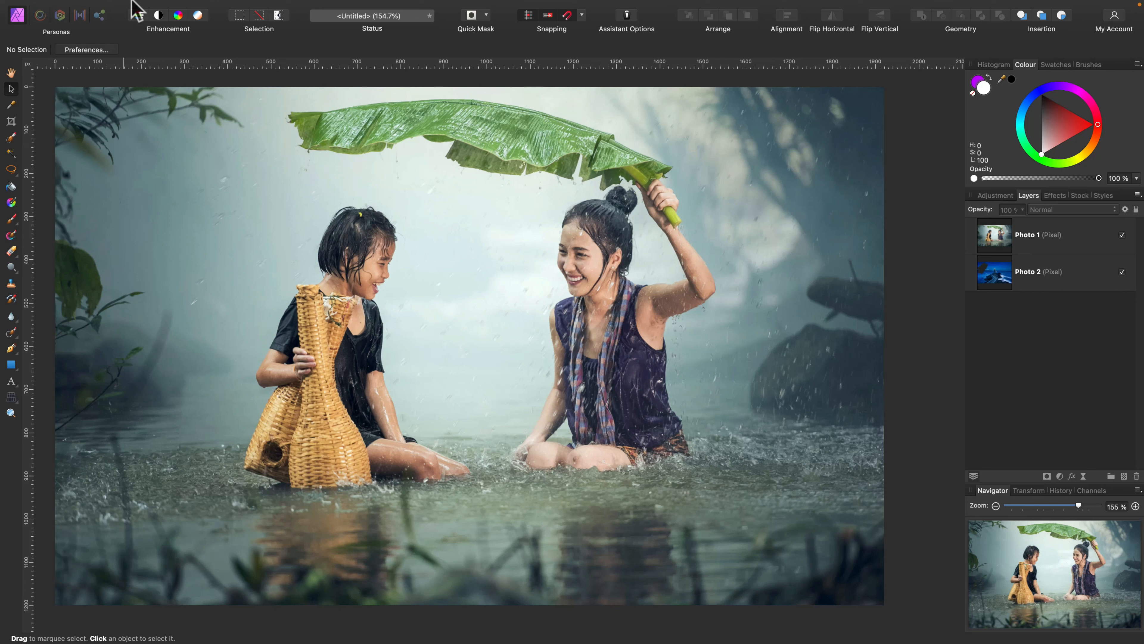
- Enable File > Save History With Document and confirm Yes in the warning dialog
{"action": "left_click", "coordinate": [96, 6]}
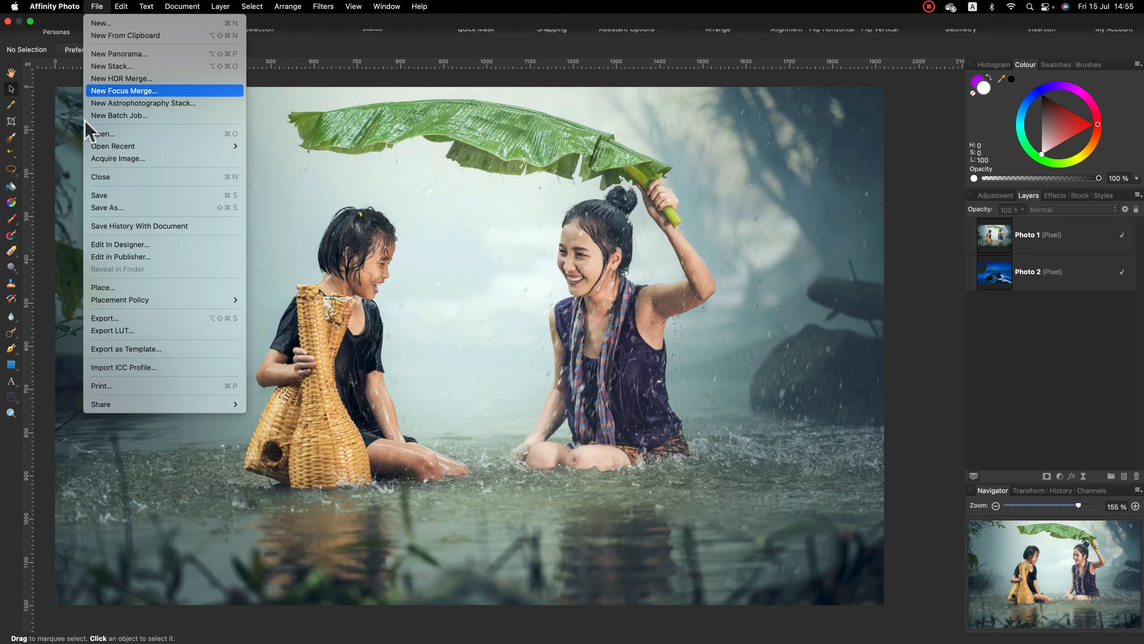
{"action": "mouse_move", "coordinate": [153, 238]}
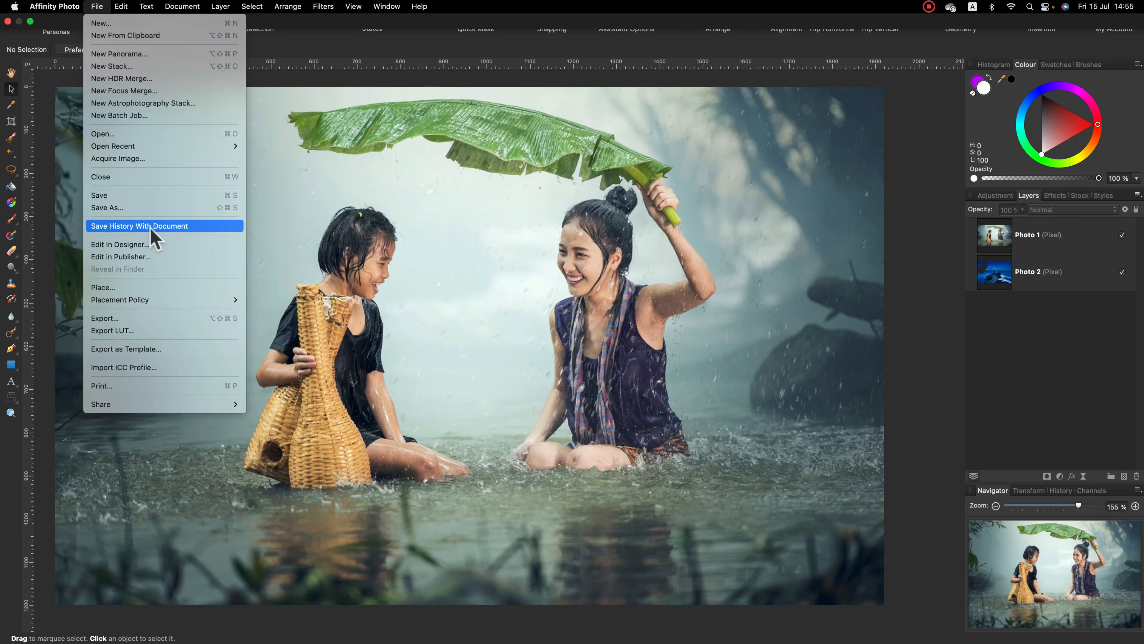
{"action": "left_click", "coordinate": [139, 225]}
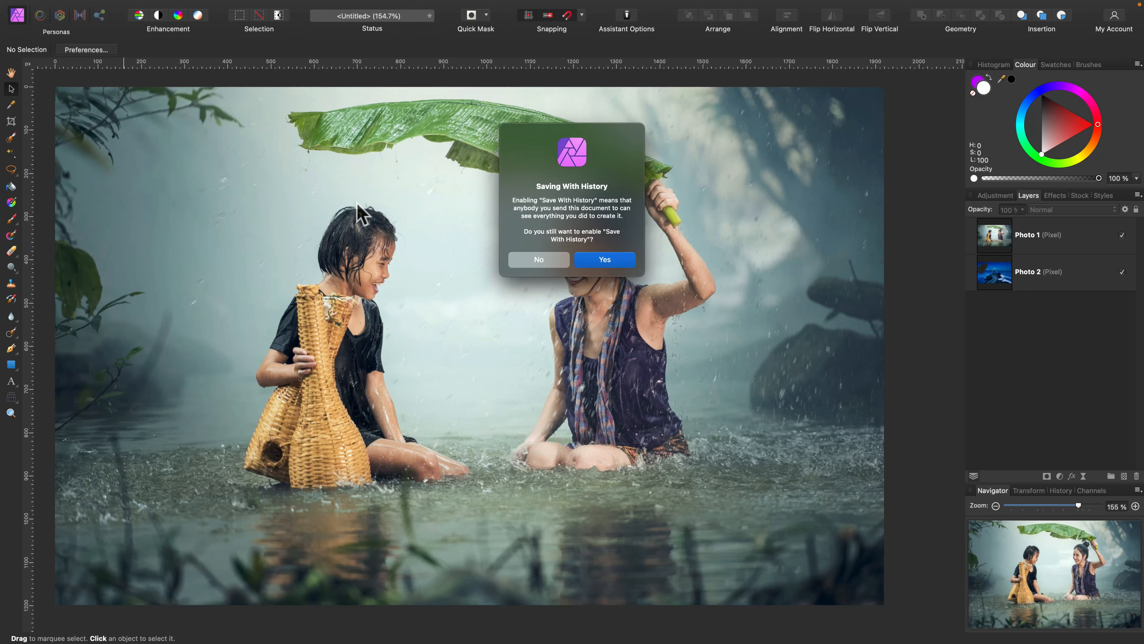
{"action": "left_click", "coordinate": [604, 260]}
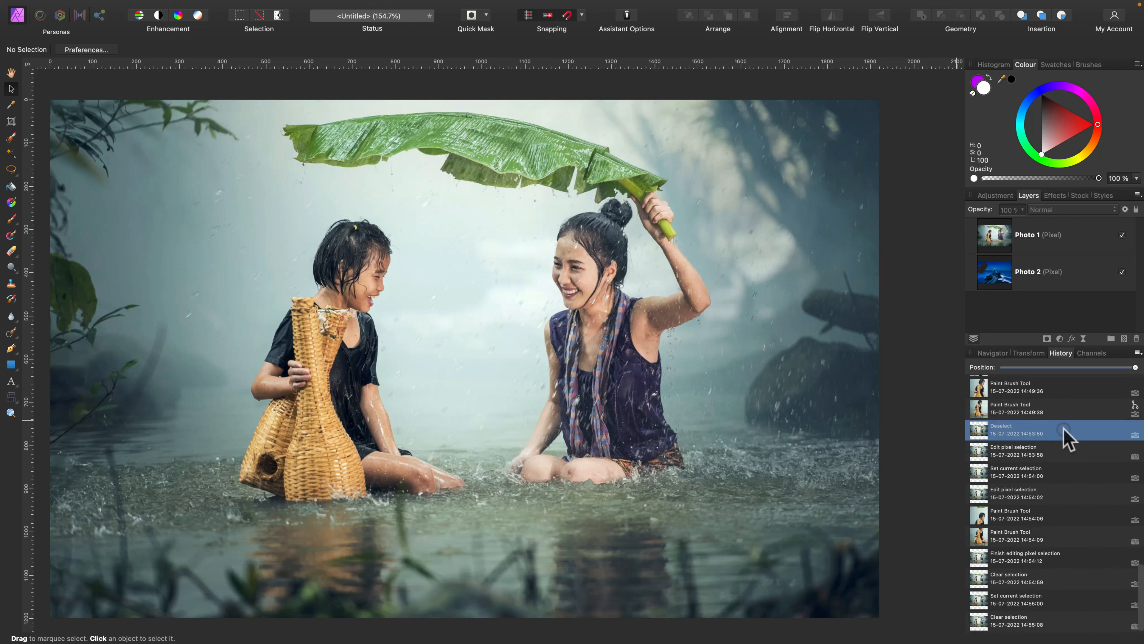
- Jump back to an earlier Erase Brush Tool entry in the History panel
{"action": "left_click", "coordinate": [1051, 409]}
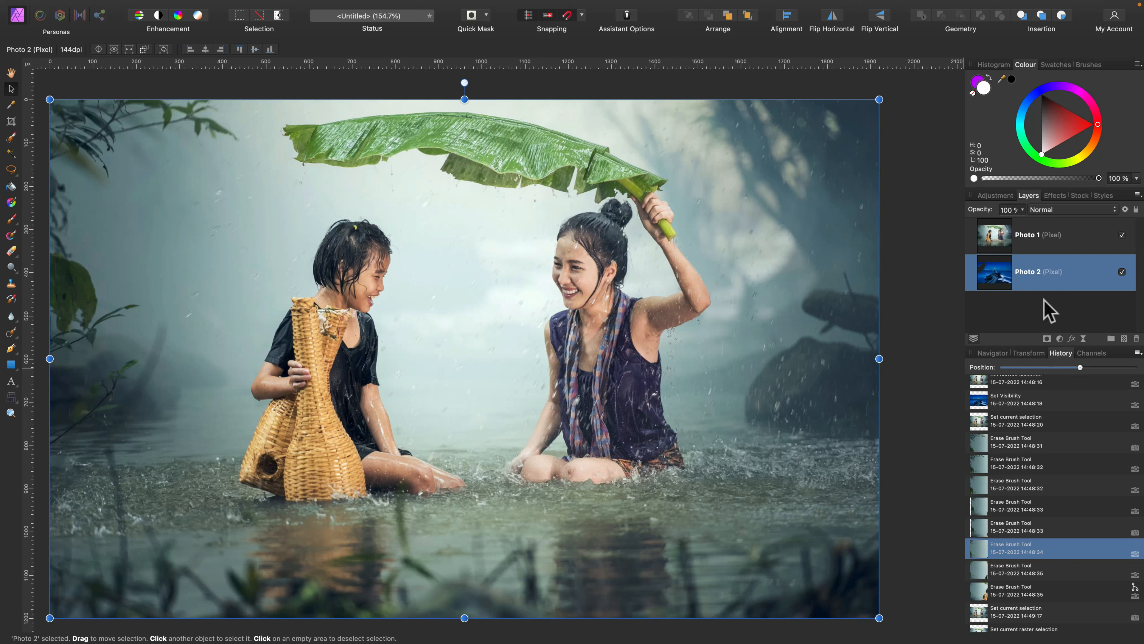
{"action": "mouse_move", "coordinate": [1051, 314]}
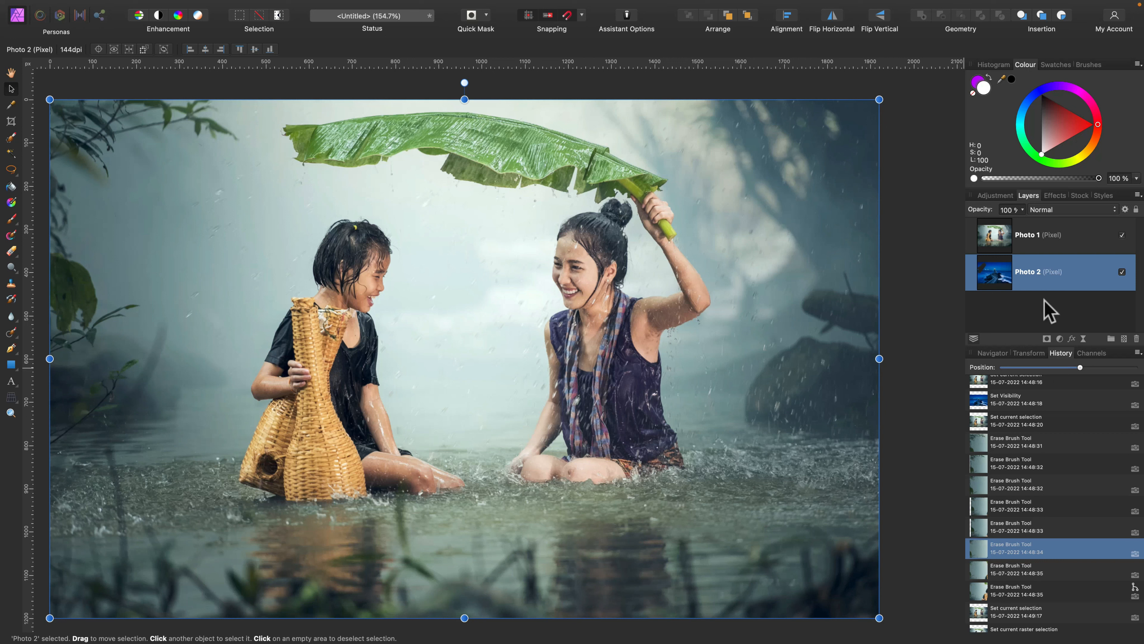